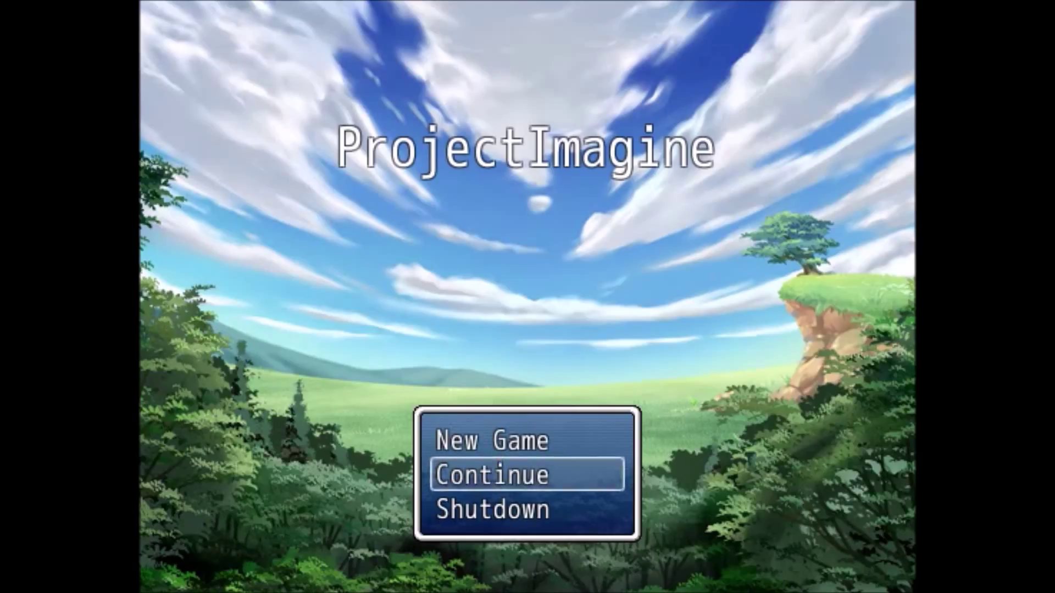
Step: Browse the title screen choices and start a New Game
{"action": "key", "text": "up"}
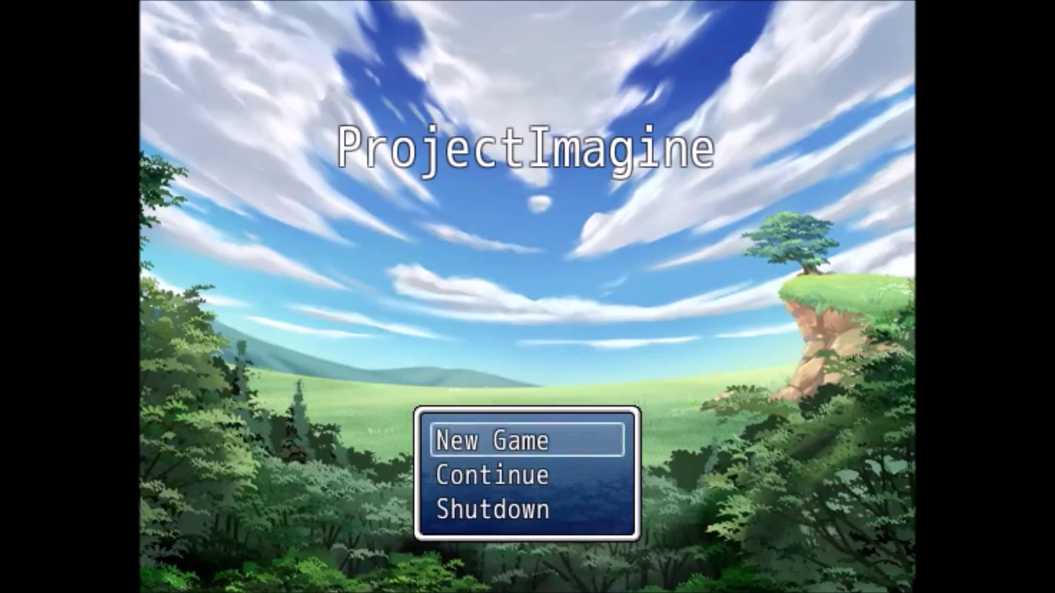
{"action": "key", "text": "Down"}
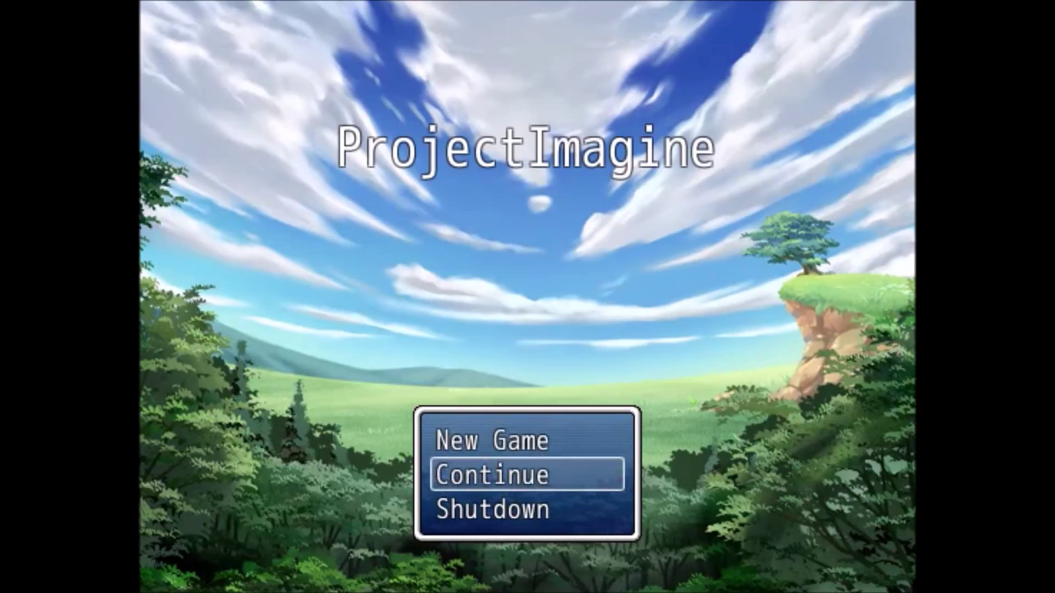
{"action": "key", "text": "Down"}
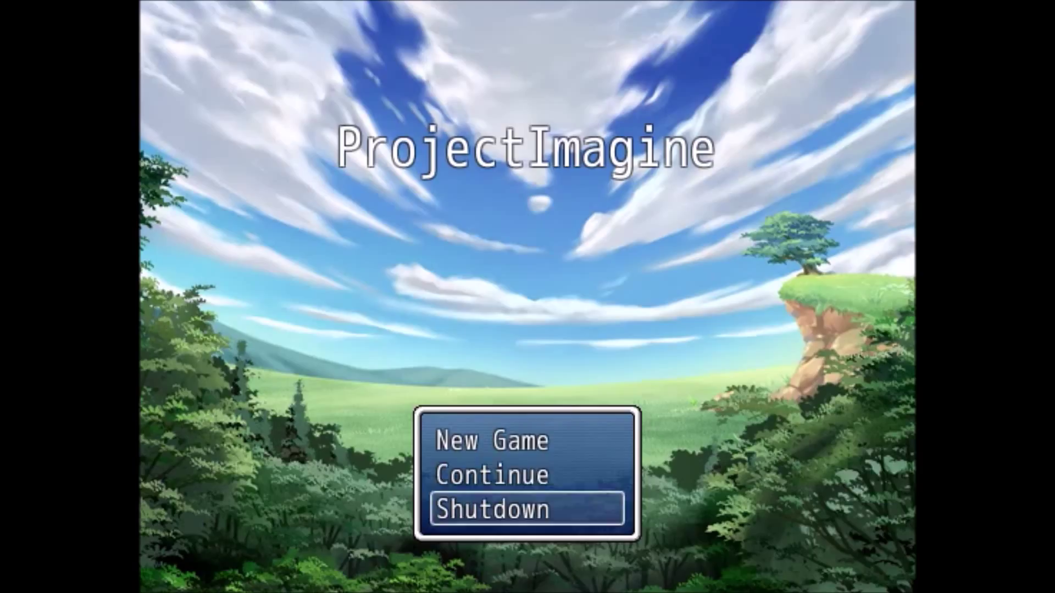
{"action": "key", "text": "up"}
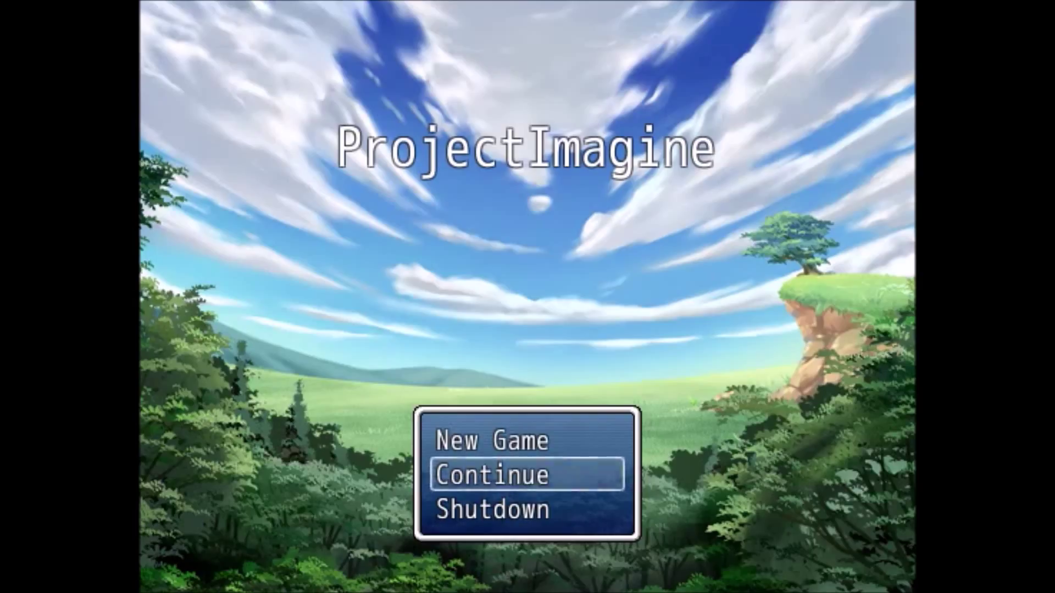
{"action": "key", "text": "up"}
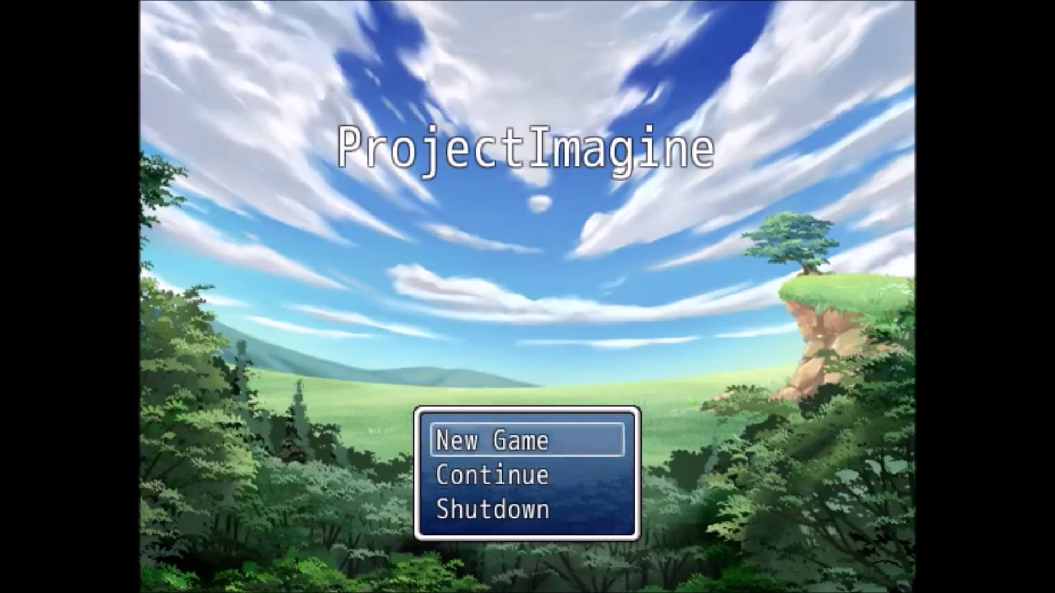
{"action": "key", "text": "Down"}
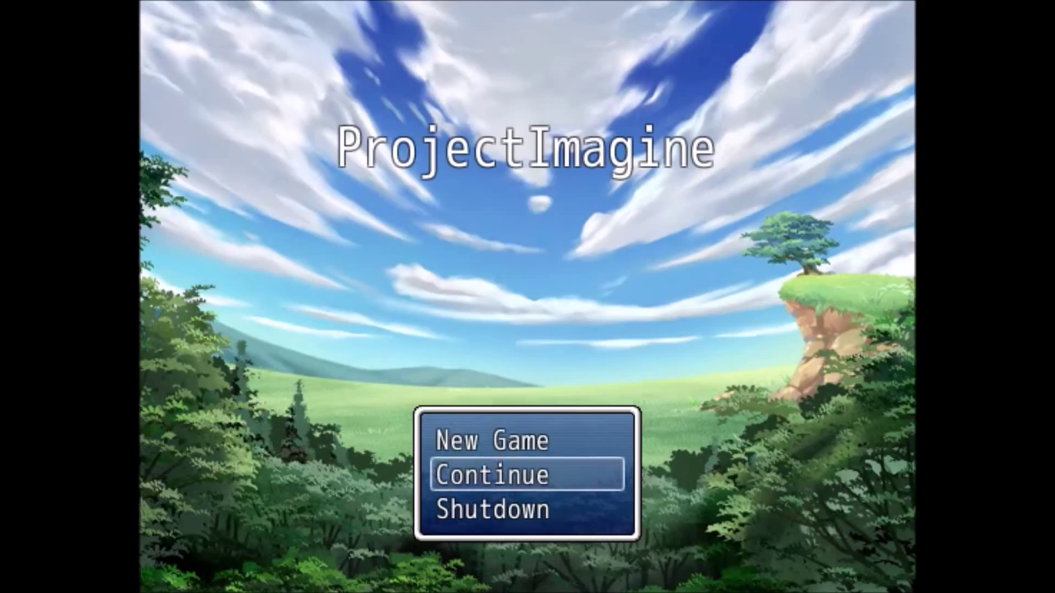
{"action": "key", "text": "up"}
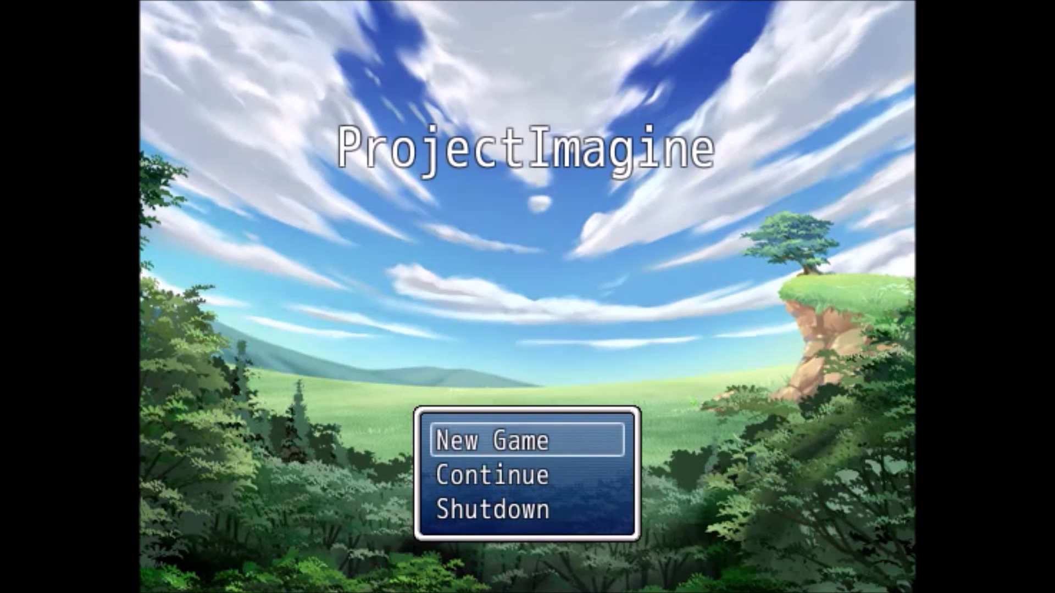
{"action": "left_click", "coordinate": [490, 440]}
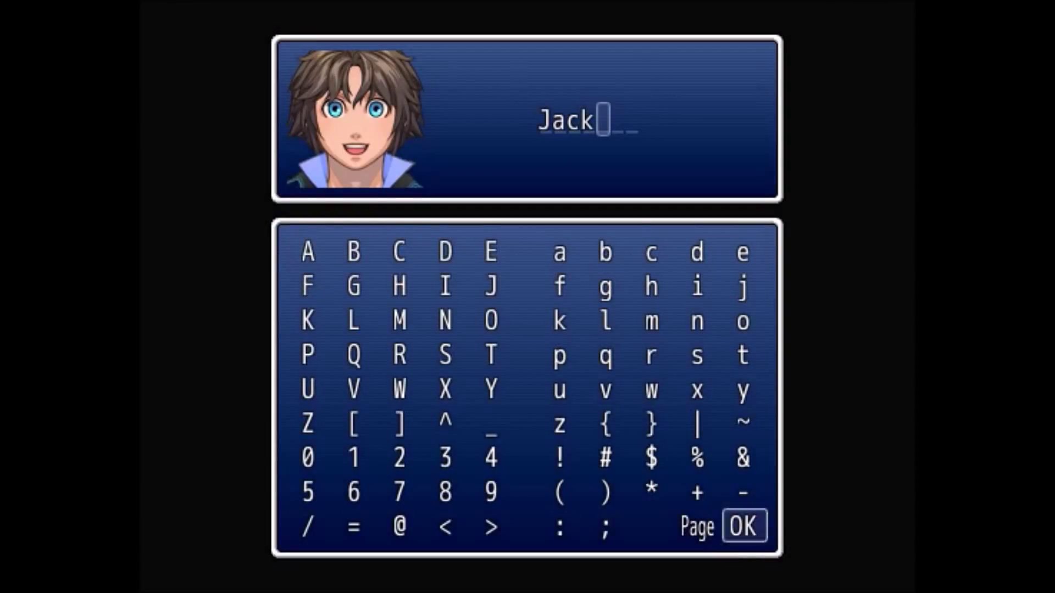
{"action": "mouse_move", "coordinate": [743, 251]}
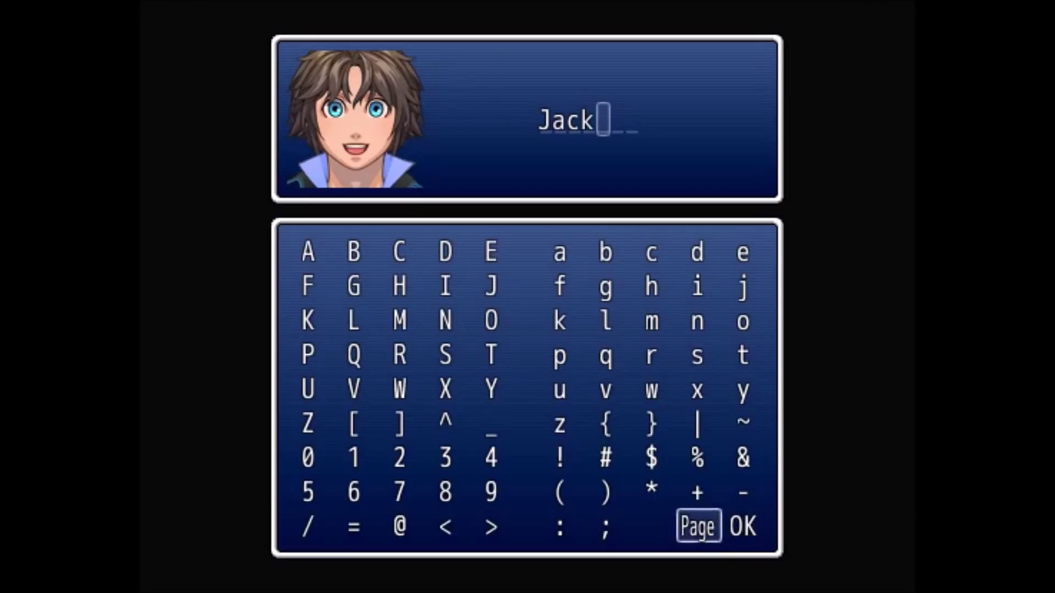
Step: Correct the first hero's name to Jack, then confirm Jack and Trevor
{"action": "key", "text": "Backspace"}
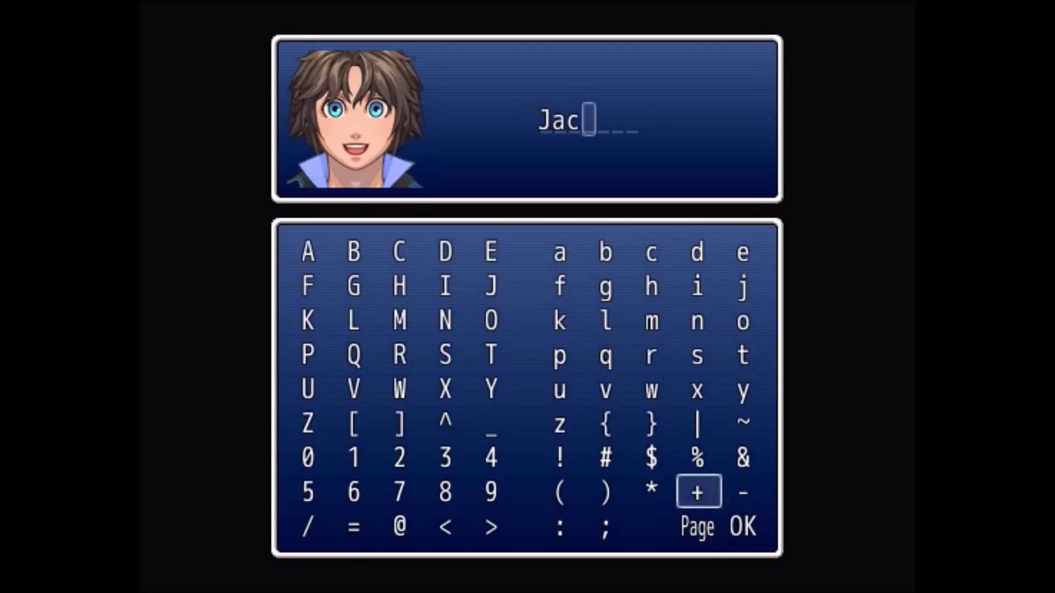
{"action": "left_click", "coordinate": [558, 321]}
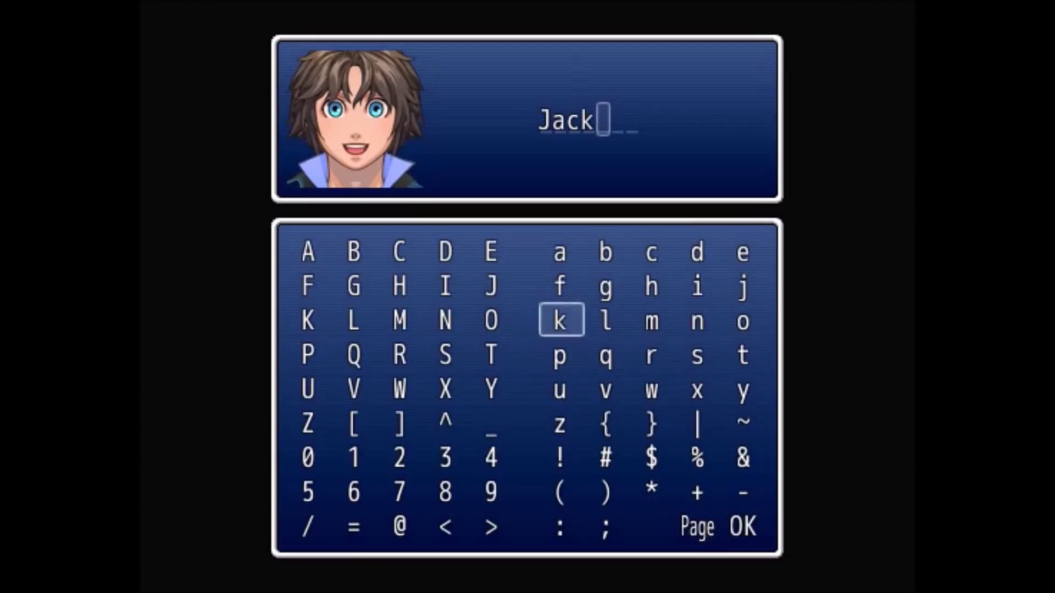
{"action": "mouse_move", "coordinate": [744, 355]}
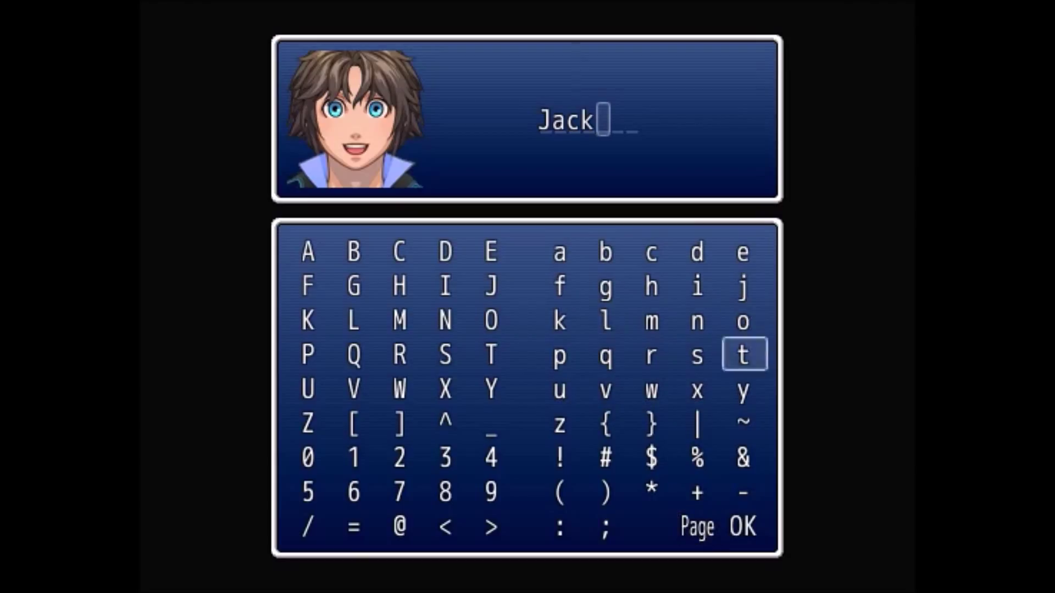
{"action": "left_click", "coordinate": [742, 526]}
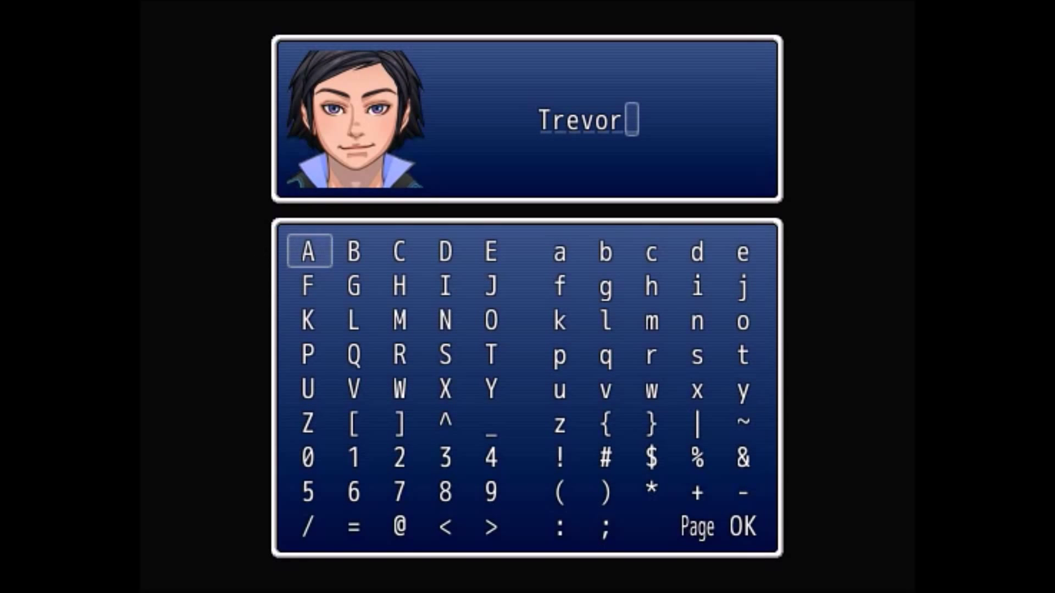
{"action": "left_click", "coordinate": [742, 525]}
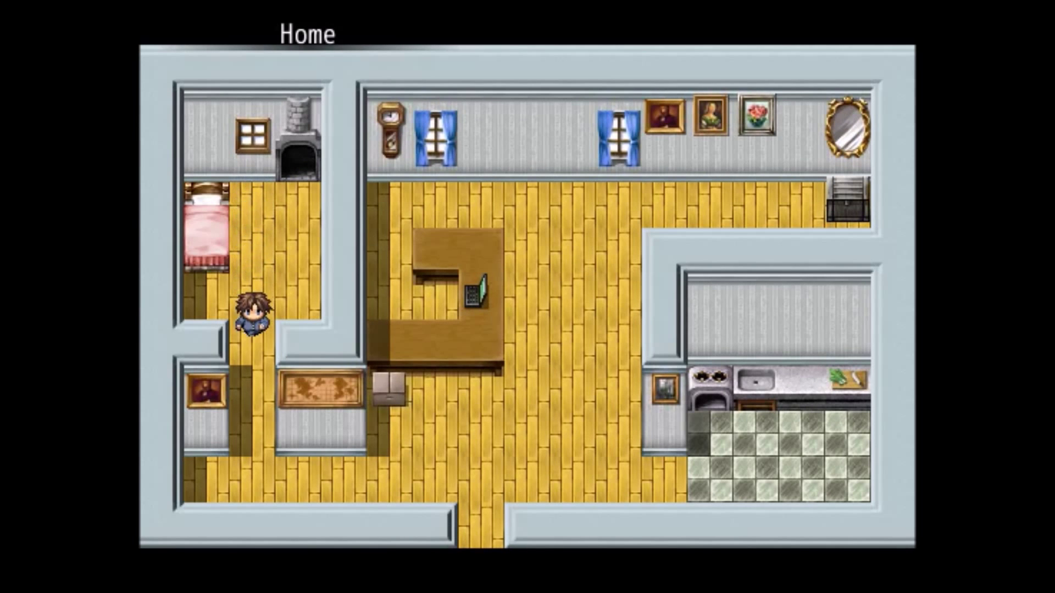
Step: Walk the hero around the house and out the bottom door into town
{"action": "key", "text": "up"}
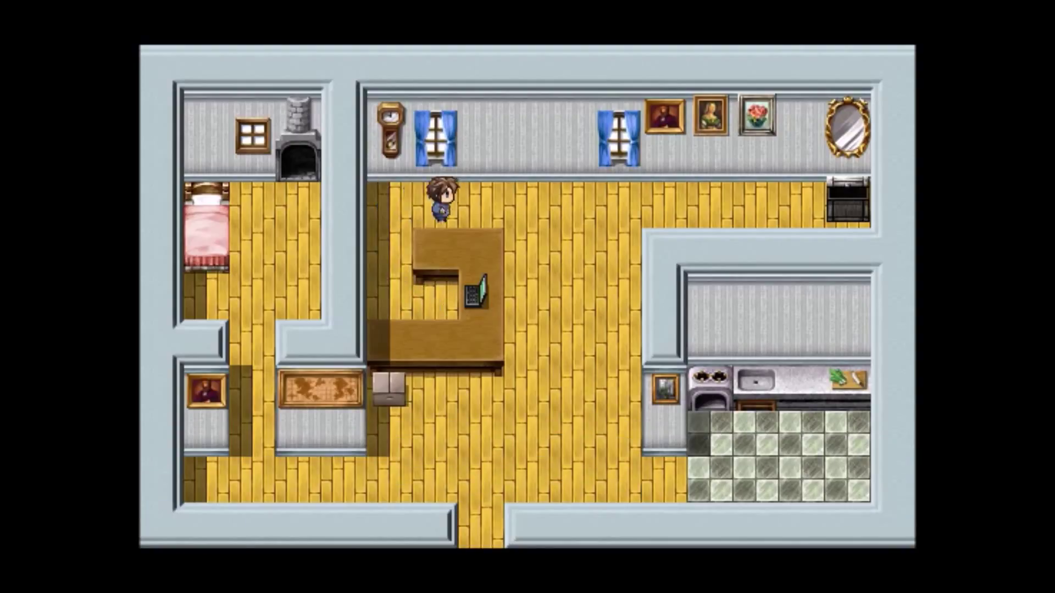
{"action": "key", "text": "down"}
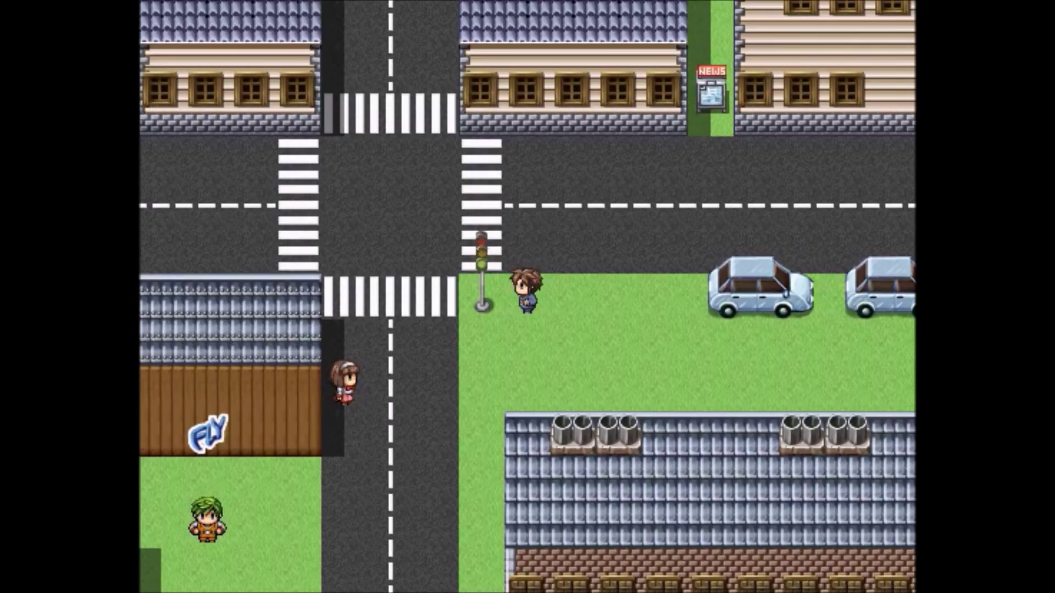
Step: Explore the town streets past the purple car and dismiss a villager's dialogue
{"action": "key", "text": "right"}
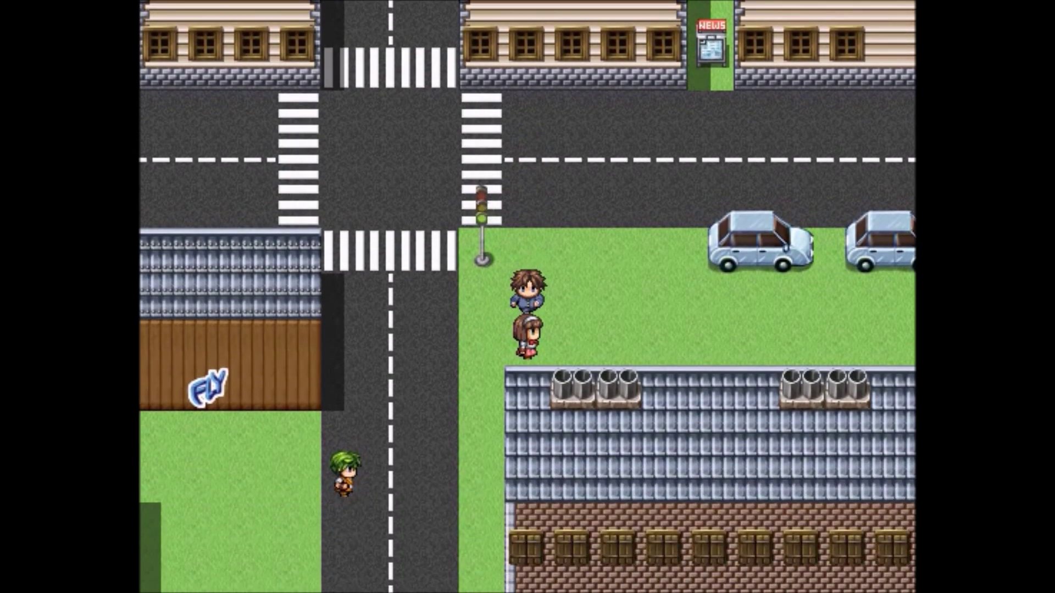
{"action": "key", "text": "up"}
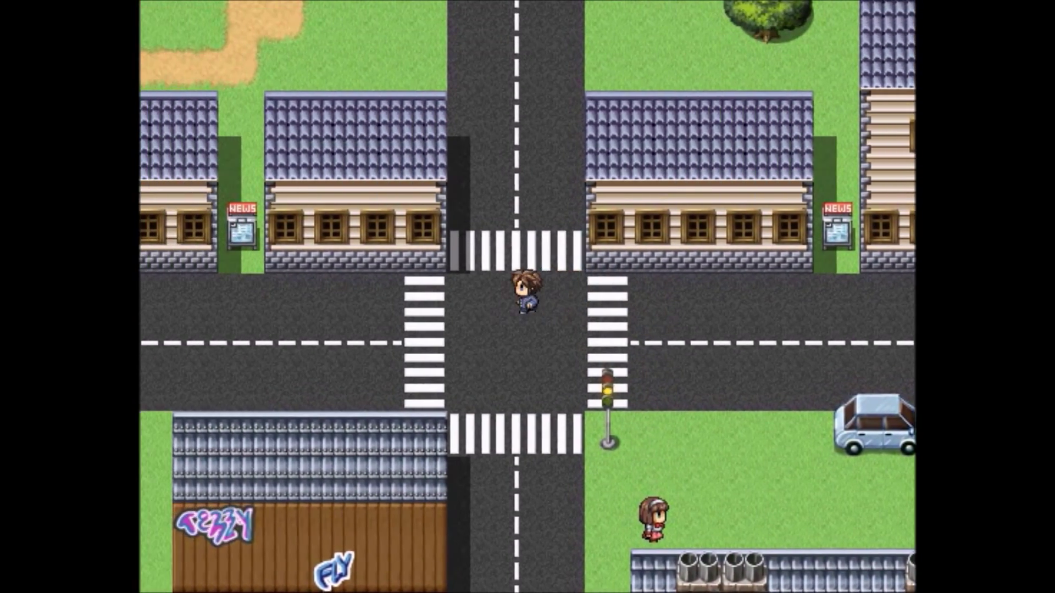
{"action": "key", "text": "up"}
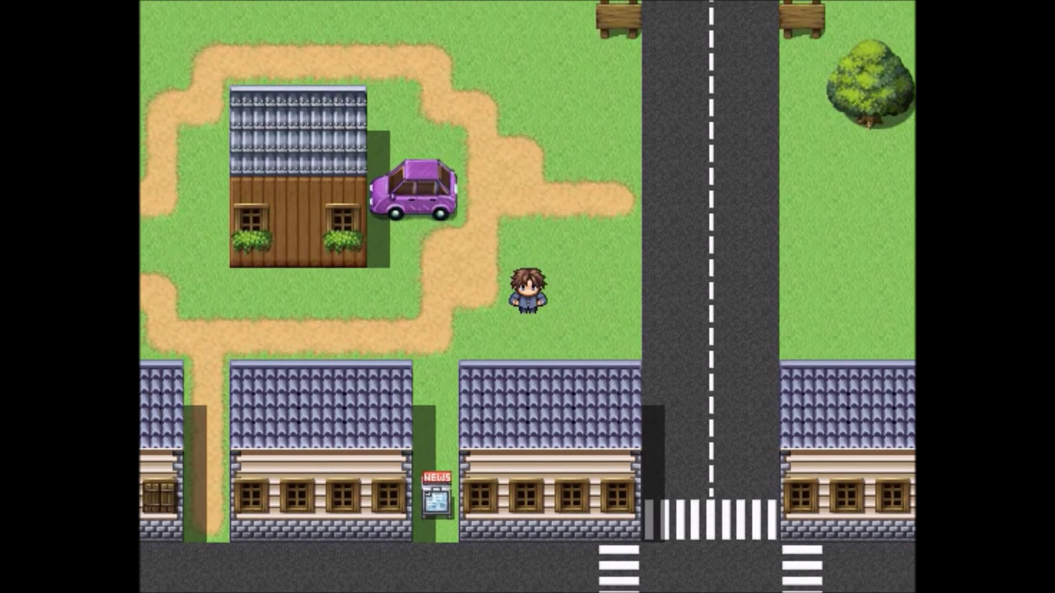
{"action": "key", "text": "up"}
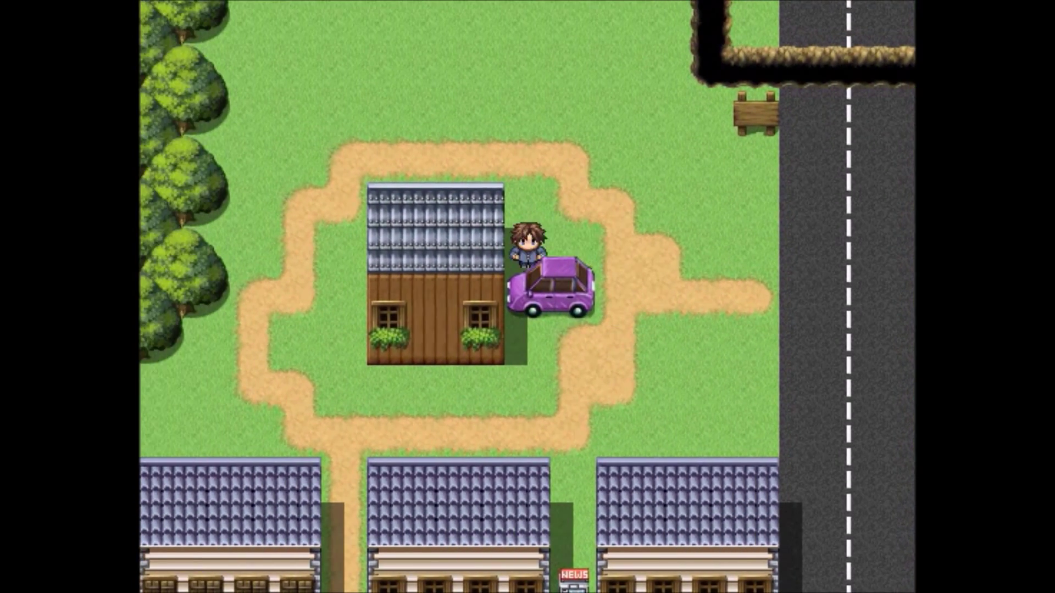
{"action": "key", "text": "up"}
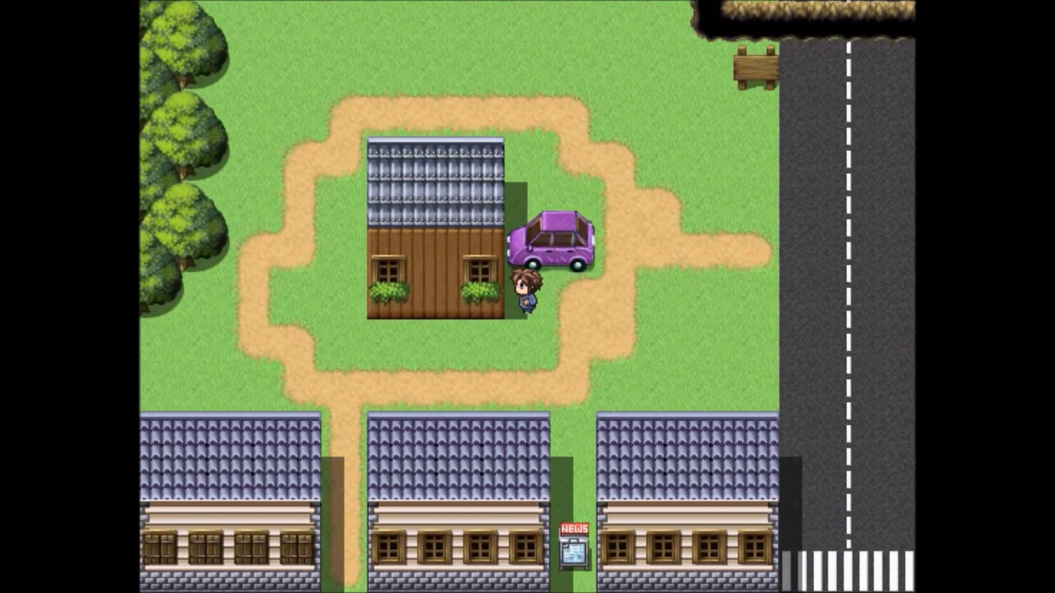
{"action": "key", "text": "Down"}
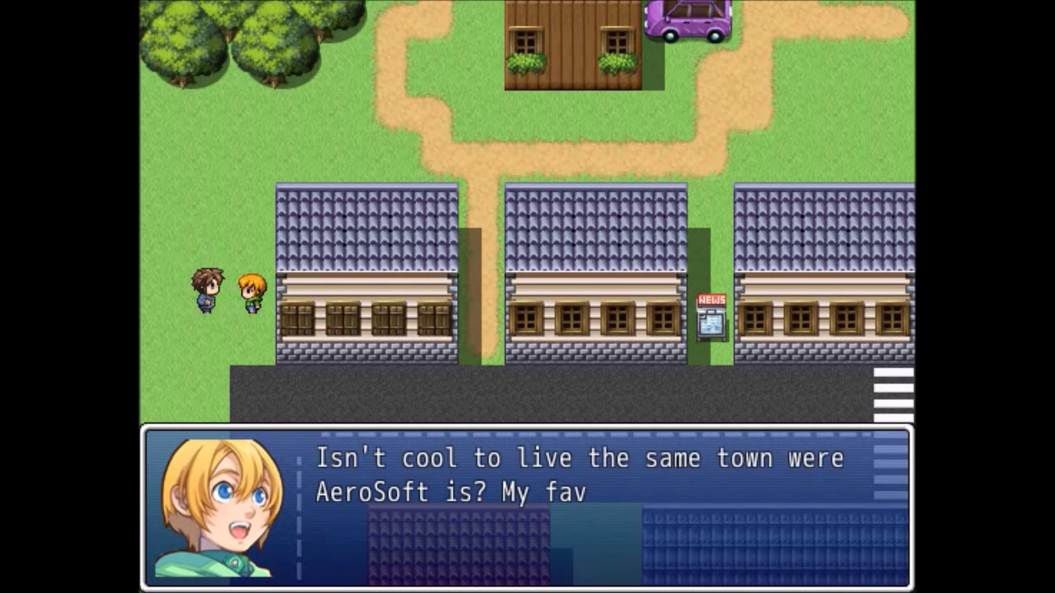
{"action": "key", "text": "Return"}
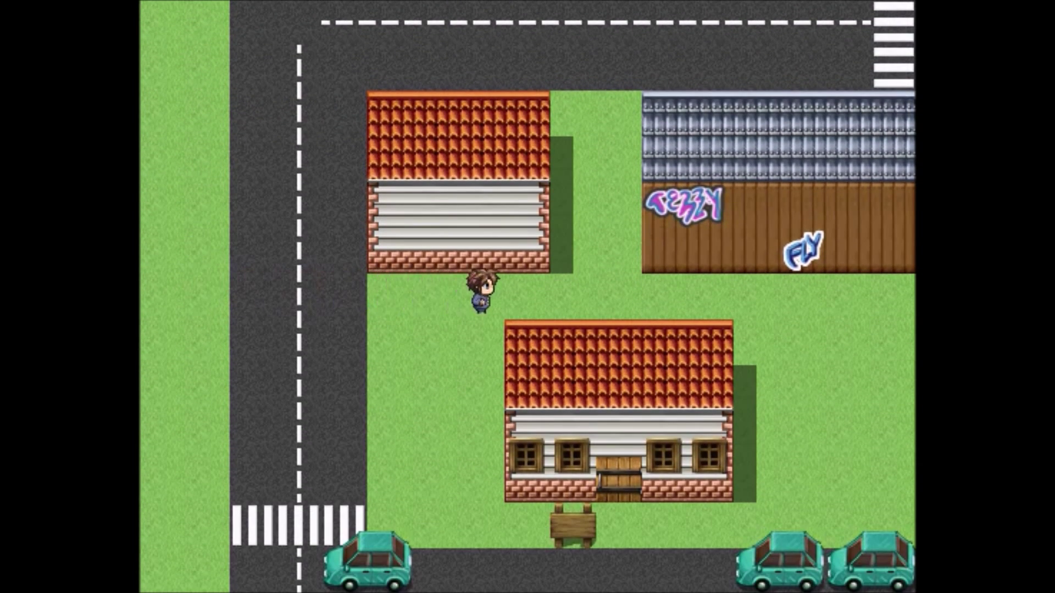
Step: Walk back along the road to the crossing and enter the sewers
{"action": "key", "text": "up"}
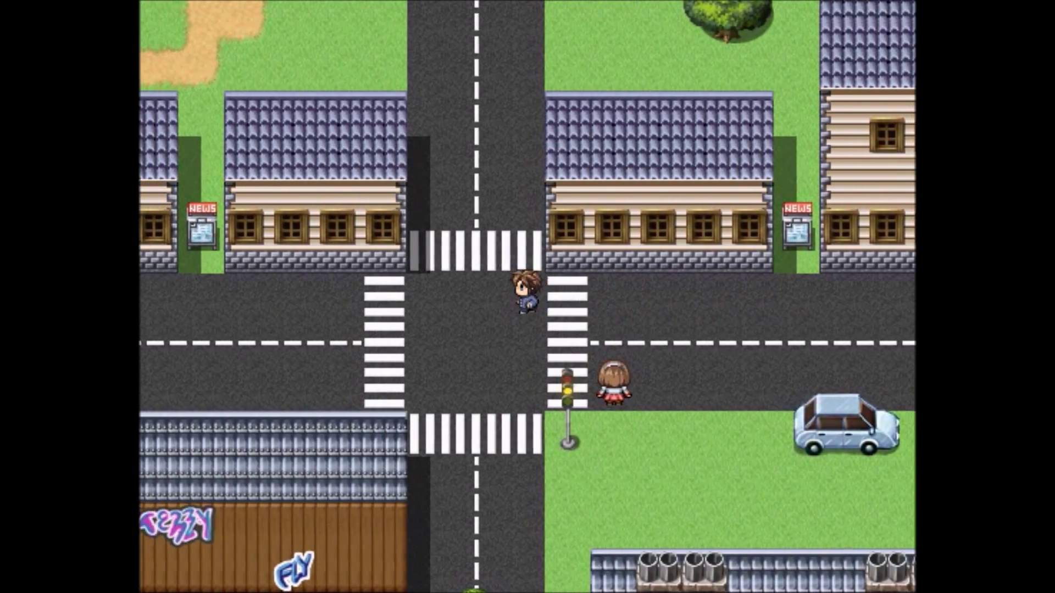
{"action": "key", "text": "up"}
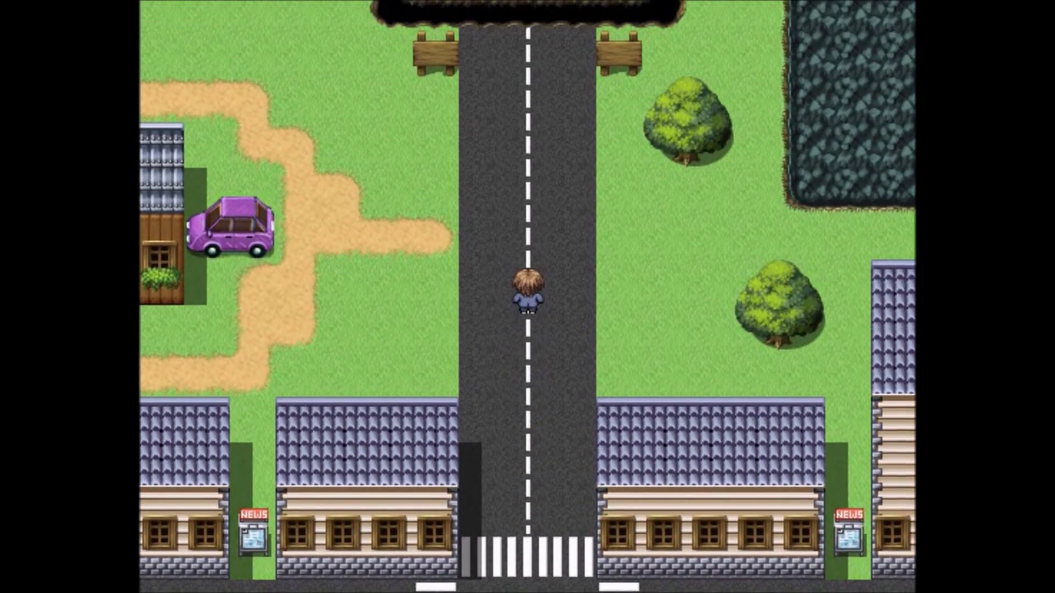
{"action": "key", "text": "up"}
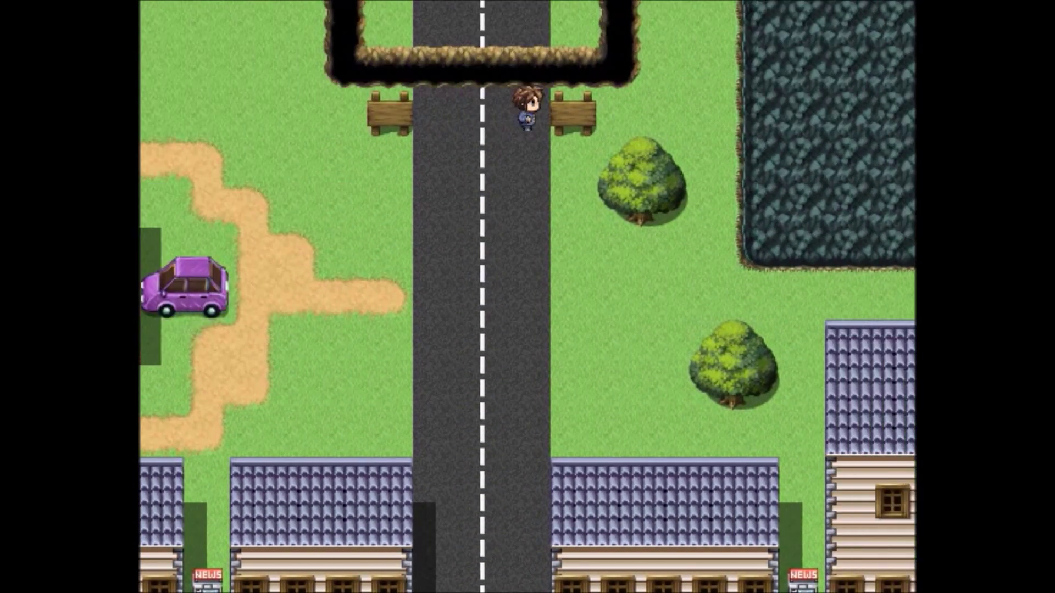
{"action": "key", "text": "down"}
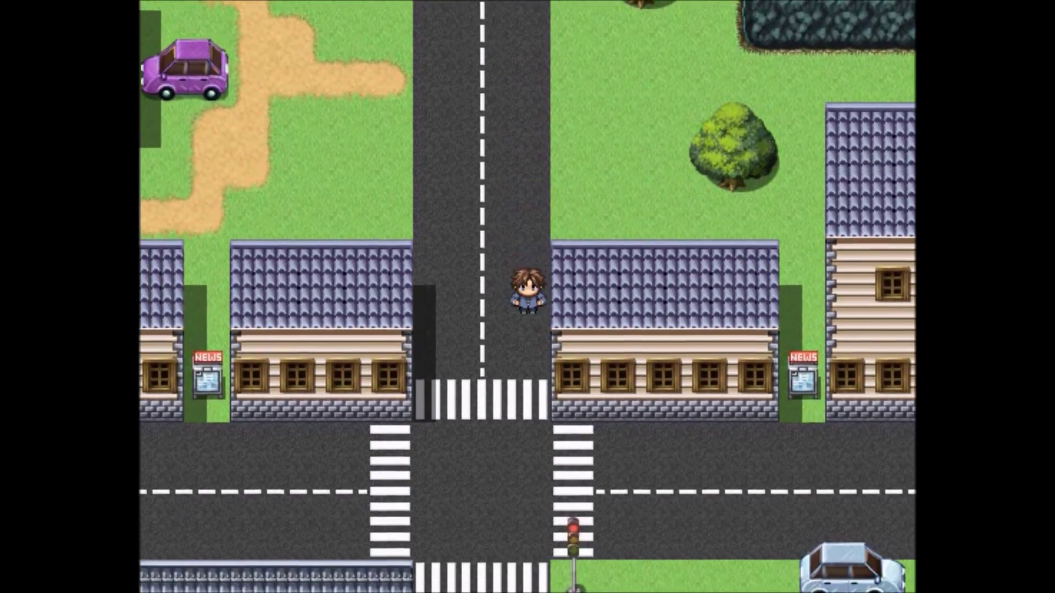
{"action": "key", "text": "Down"}
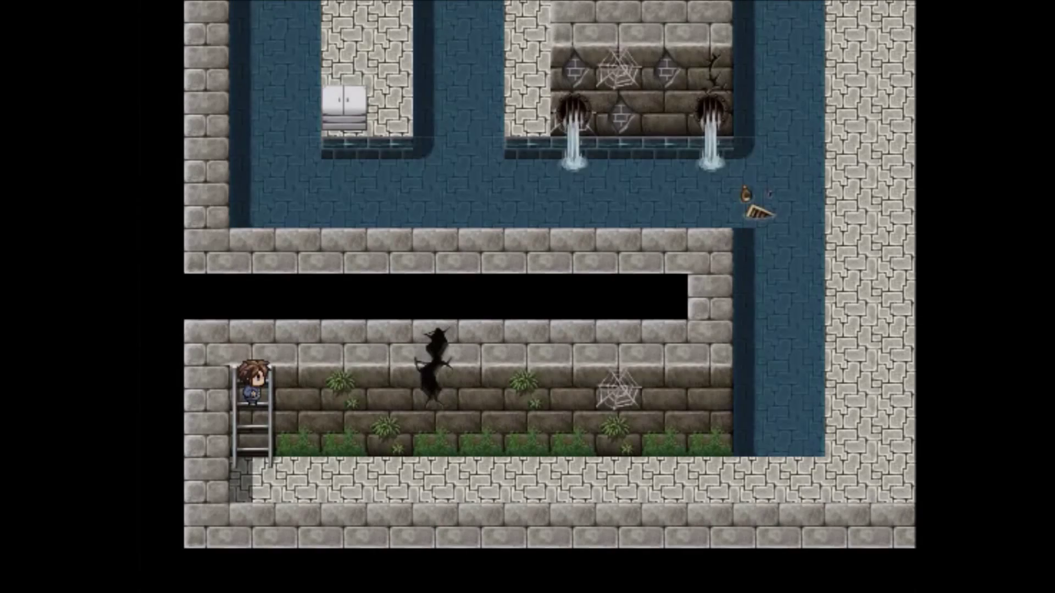
Step: Climb down into the sewer passages, get the Short Sword and check the party menu
{"action": "key", "text": "right"}
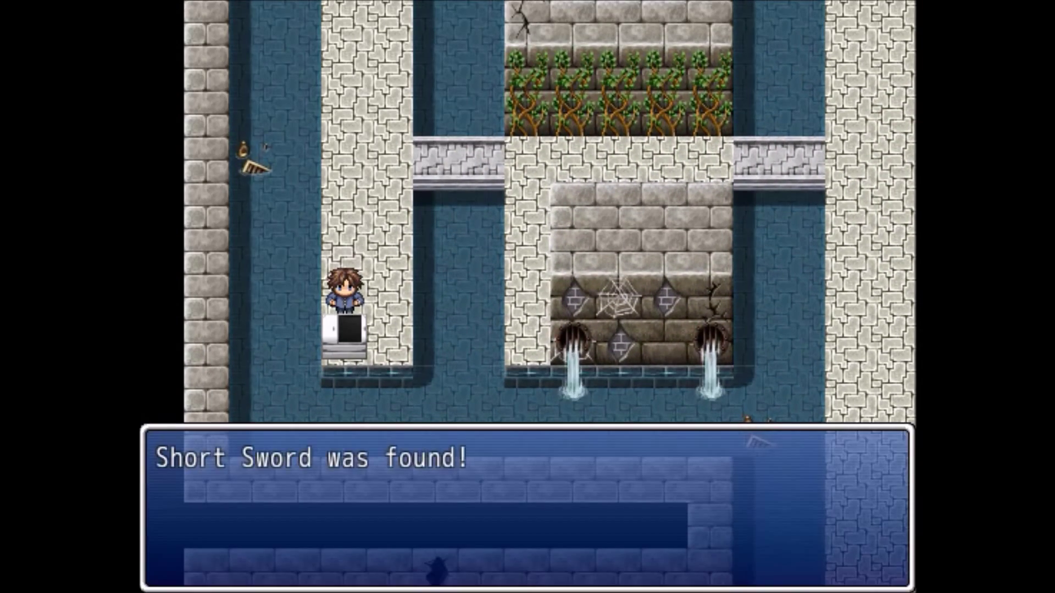
{"action": "key", "text": "escape"}
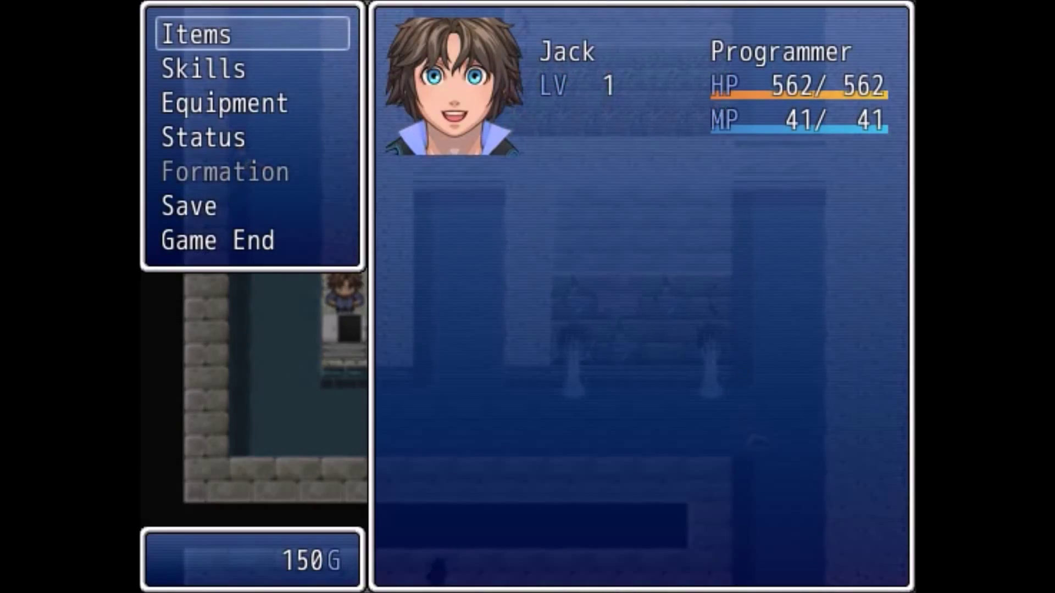
{"action": "left_click", "coordinate": [224, 102]}
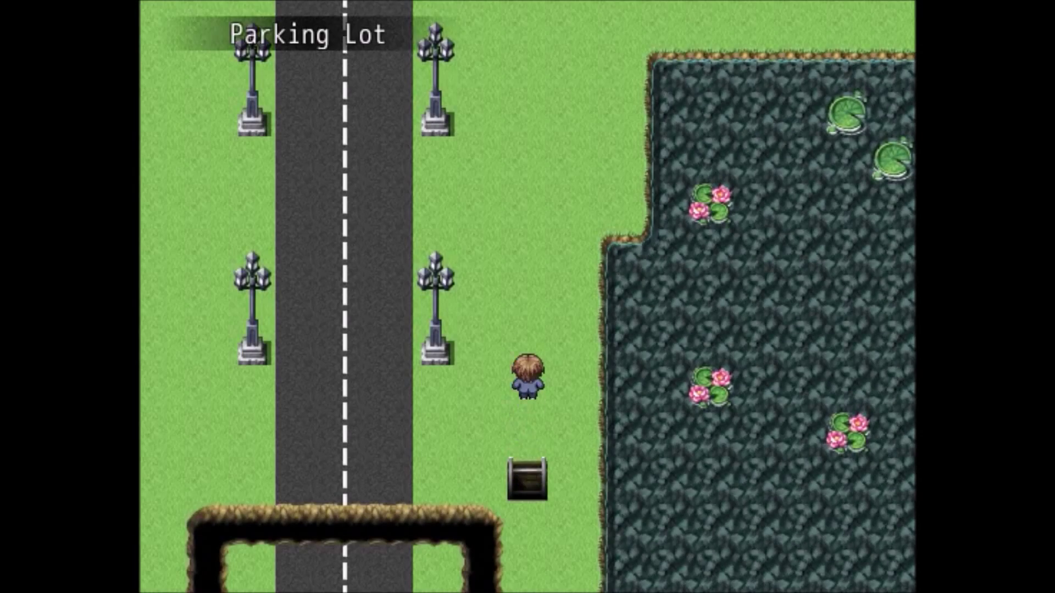
Step: Walk through the parking lot and lobby past the reception desk to Floor 2
{"action": "key", "text": "up"}
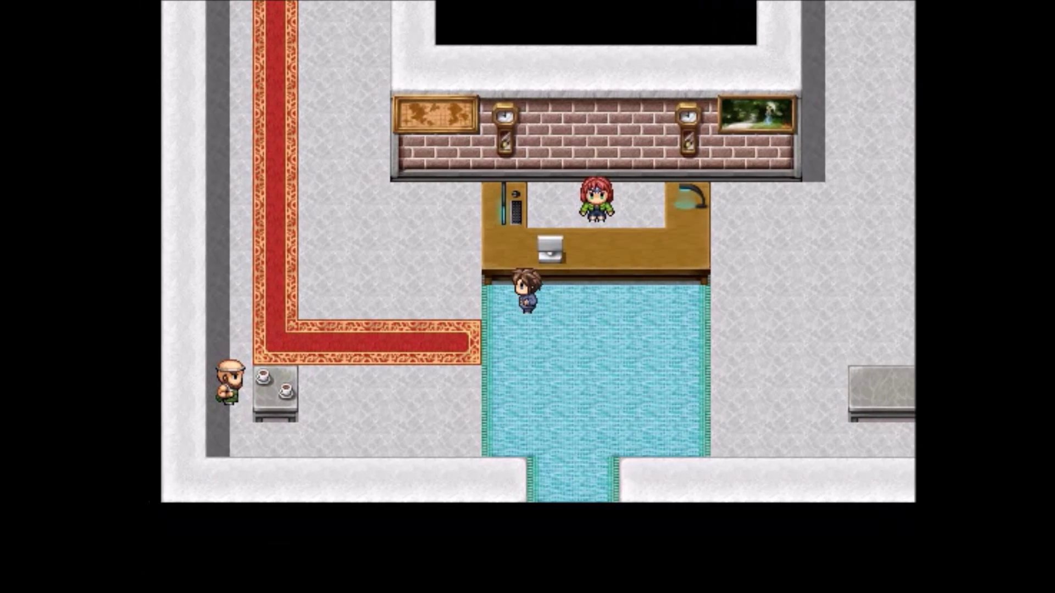
{"action": "key", "text": "Left"}
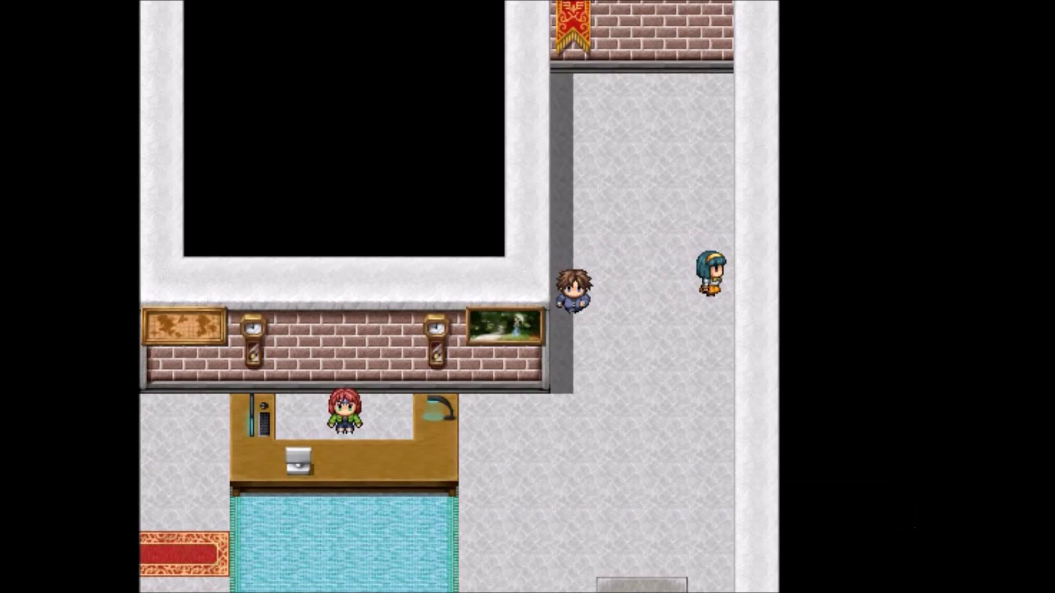
{"action": "key", "text": "down"}
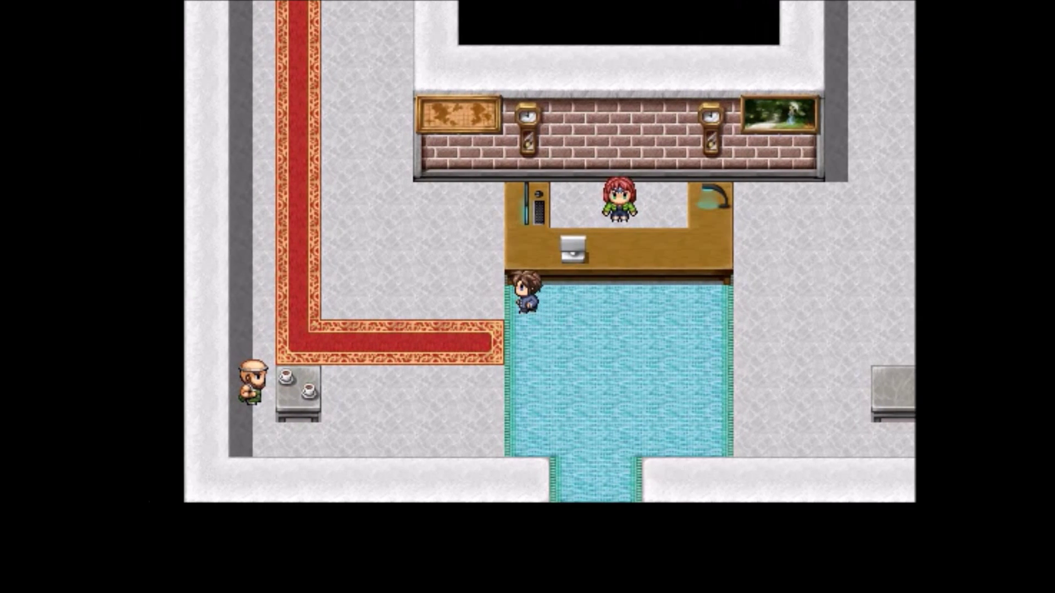
{"action": "key", "text": "up"}
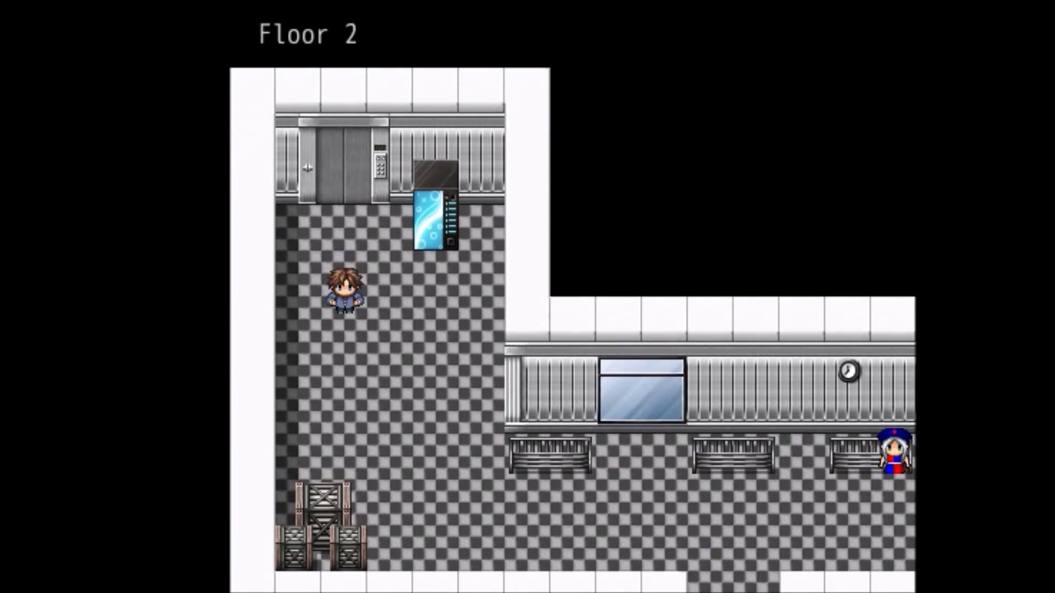
Step: Walk through Floor 2's hallway, office desks and lounge sofas, then leave the office area
{"action": "key", "text": "Down"}
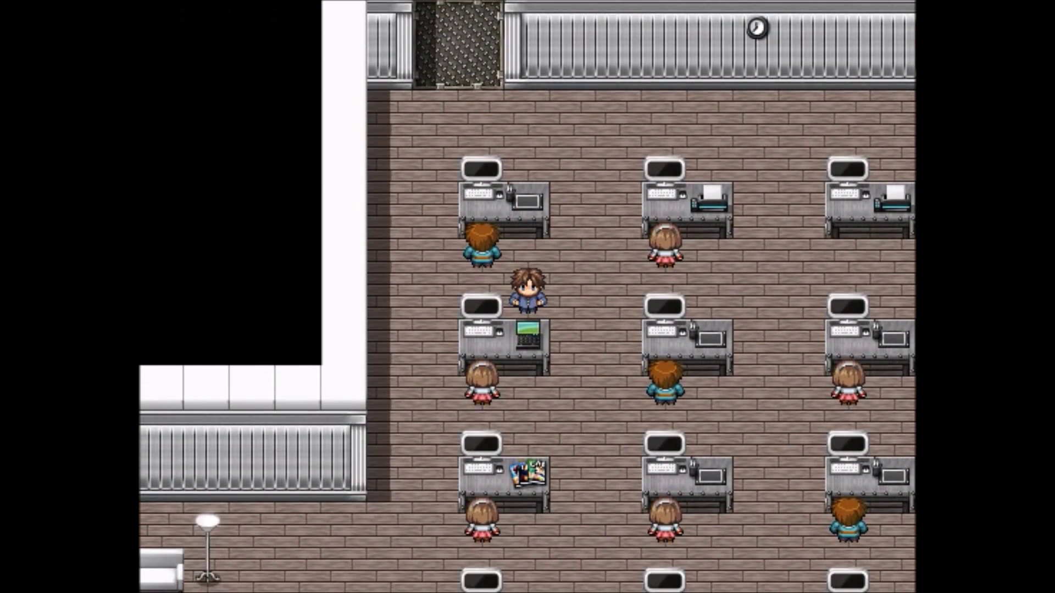
{"action": "key", "text": "up"}
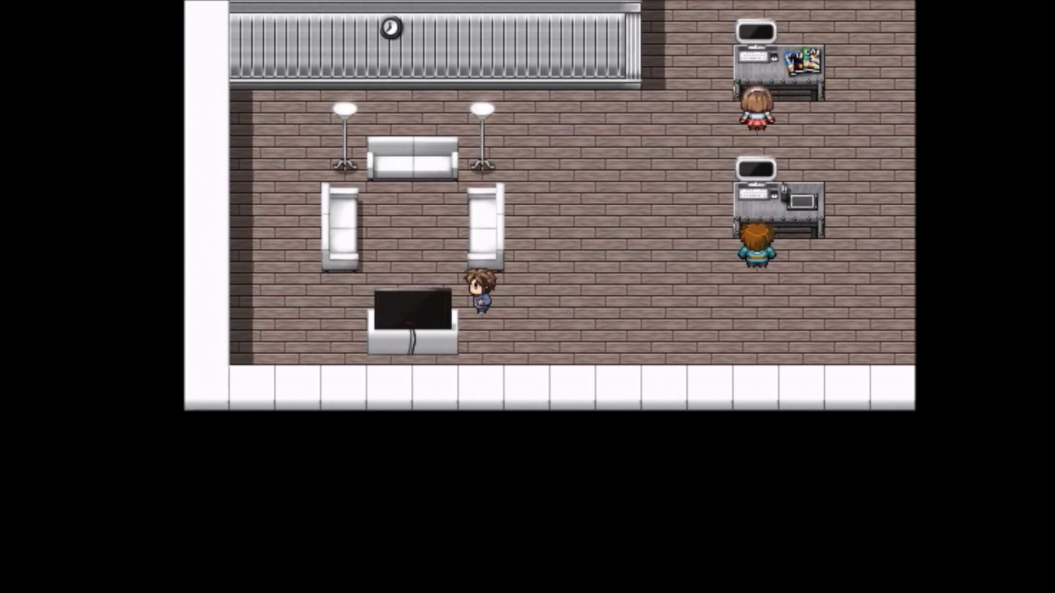
{"action": "key", "text": "up"}
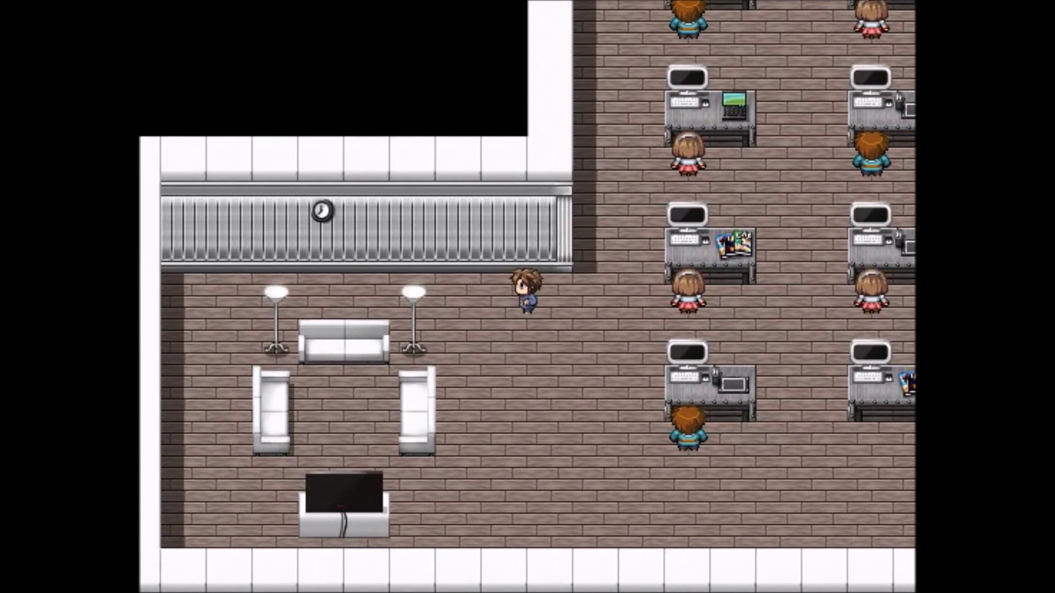
{"action": "key", "text": "Down"}
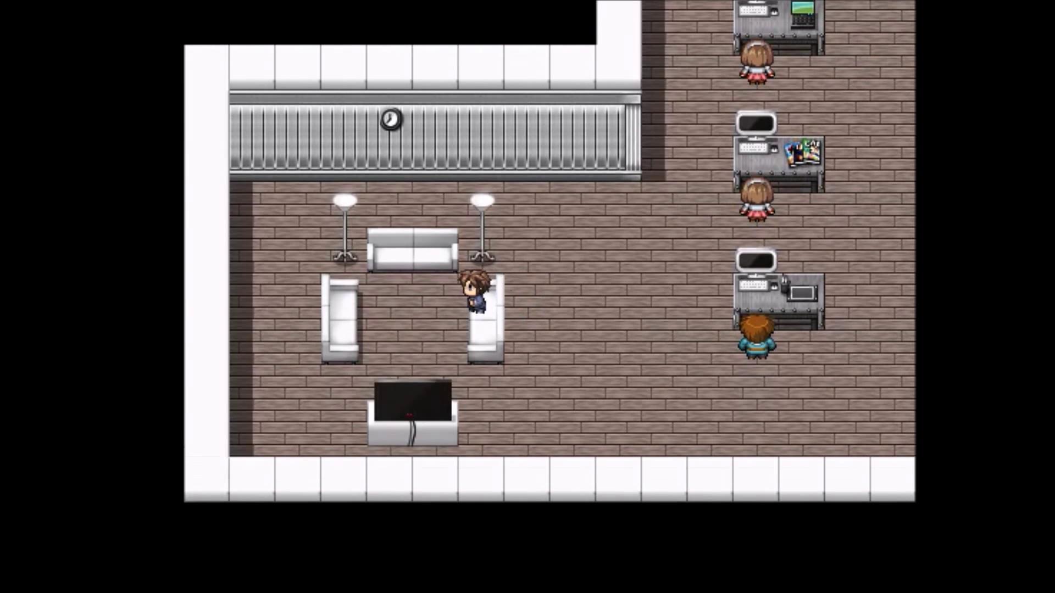
{"action": "key", "text": "Down"}
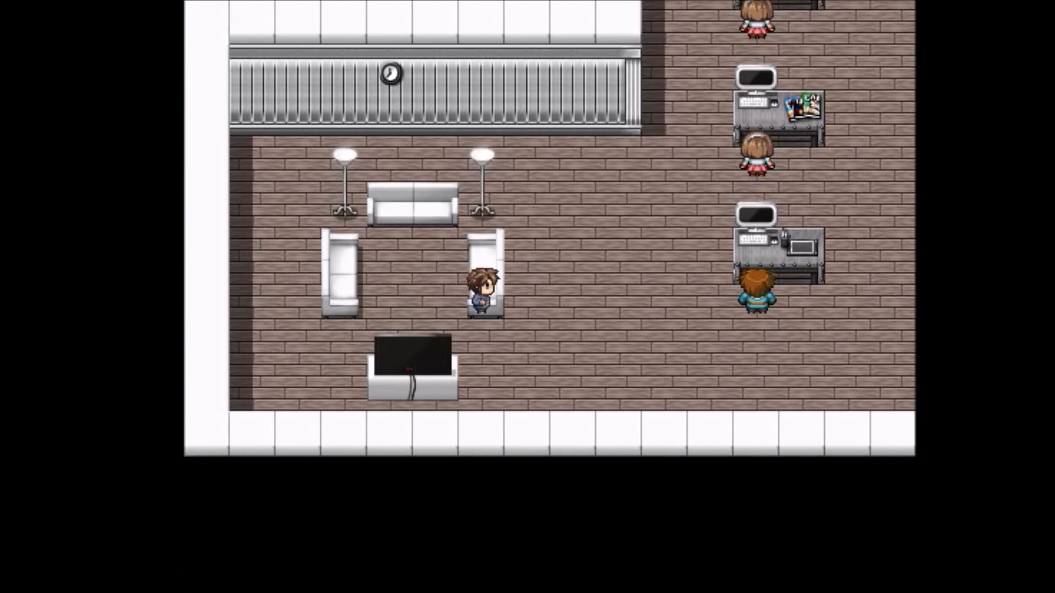
{"action": "key", "text": "up"}
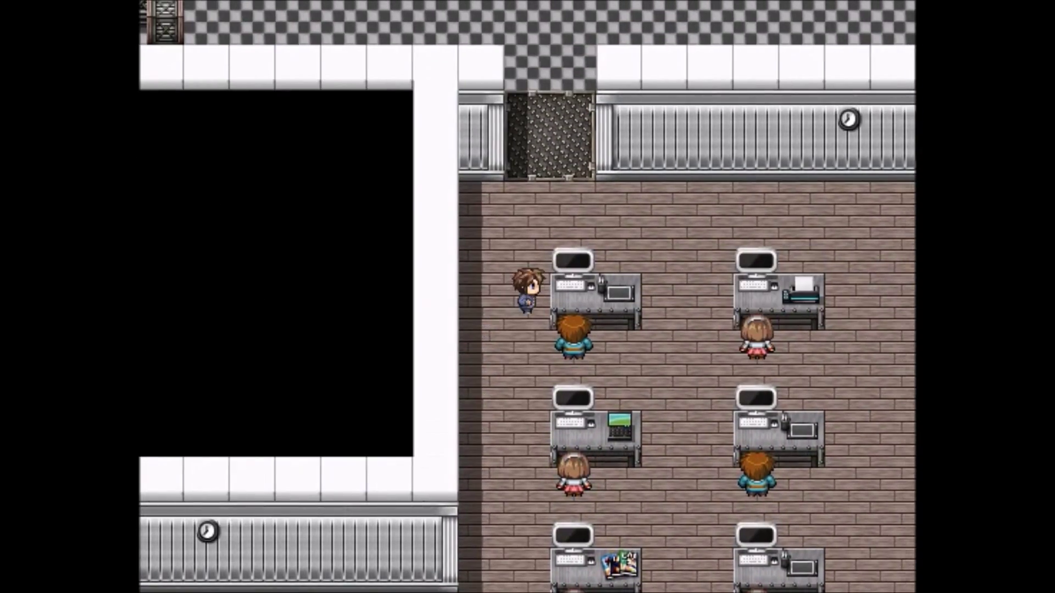
{"action": "key", "text": "up"}
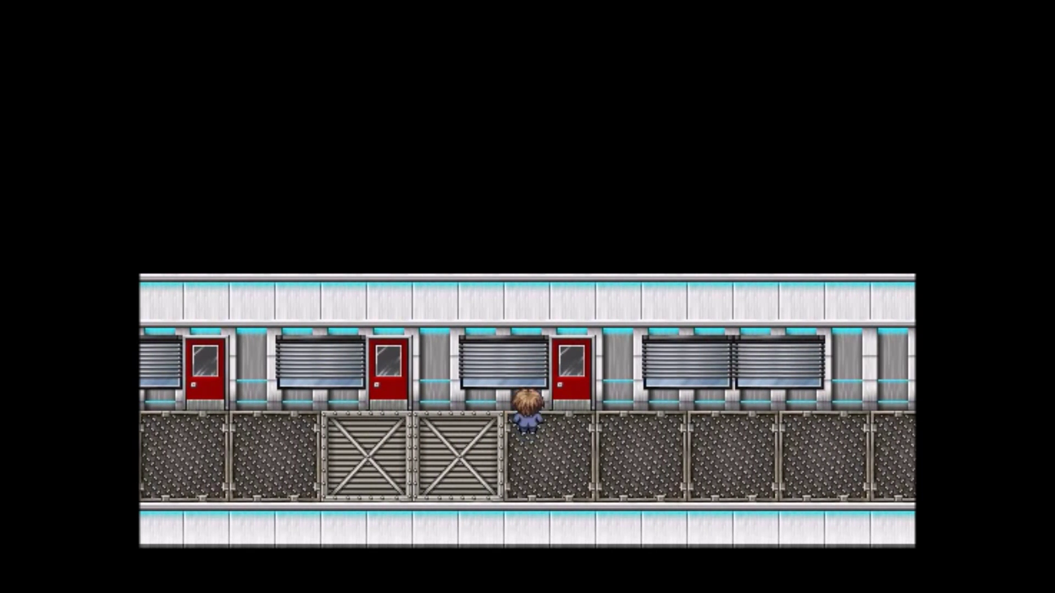
Step: Walk the red-door corridor into the elevator room, then close the playtest
{"action": "key", "text": "down"}
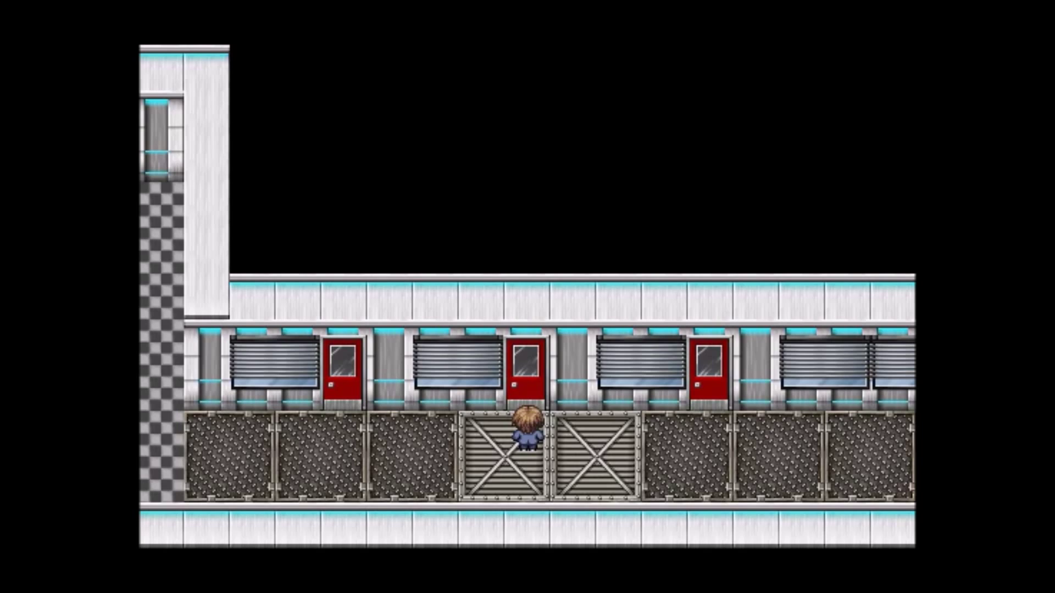
{"action": "key", "text": "Right"}
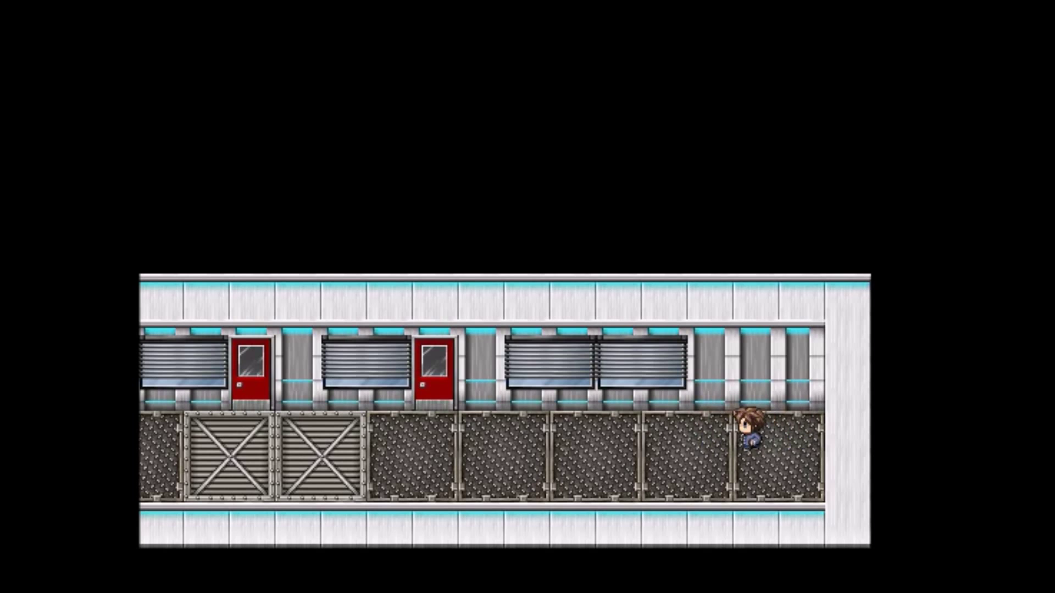
{"action": "key", "text": "Left"}
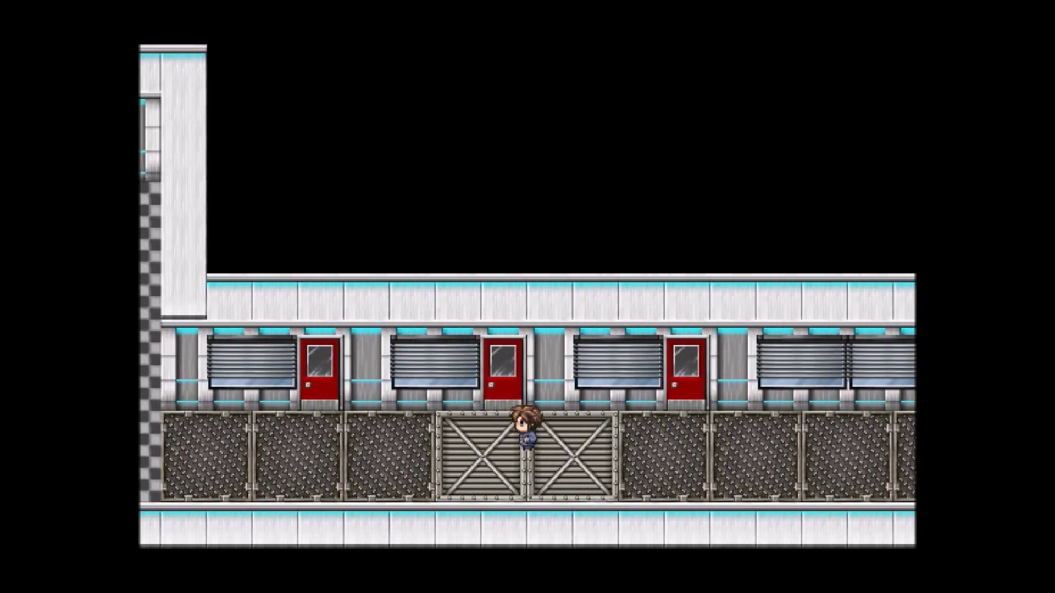
{"action": "key", "text": "Up"}
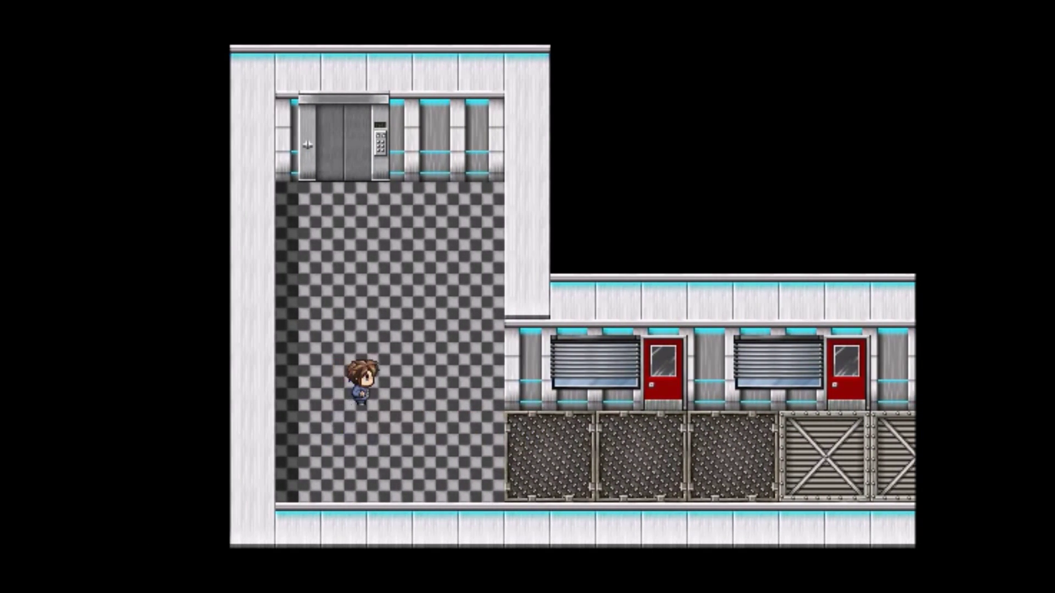
{"action": "key", "text": "up"}
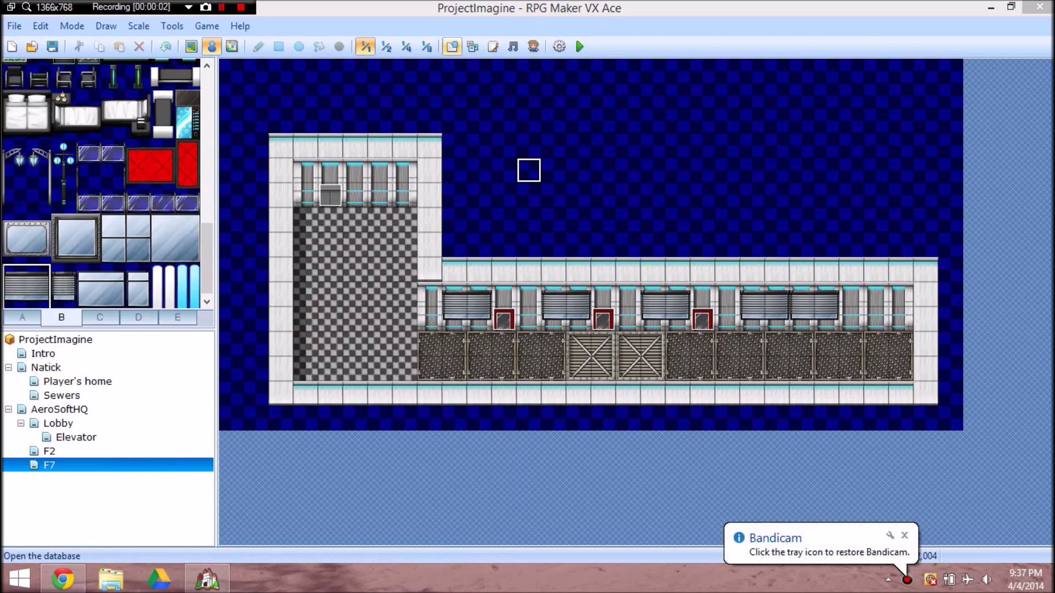
Step: View the Database tilesets, then open the Player's home and F2 maps
{"action": "left_click", "coordinate": [558, 47]}
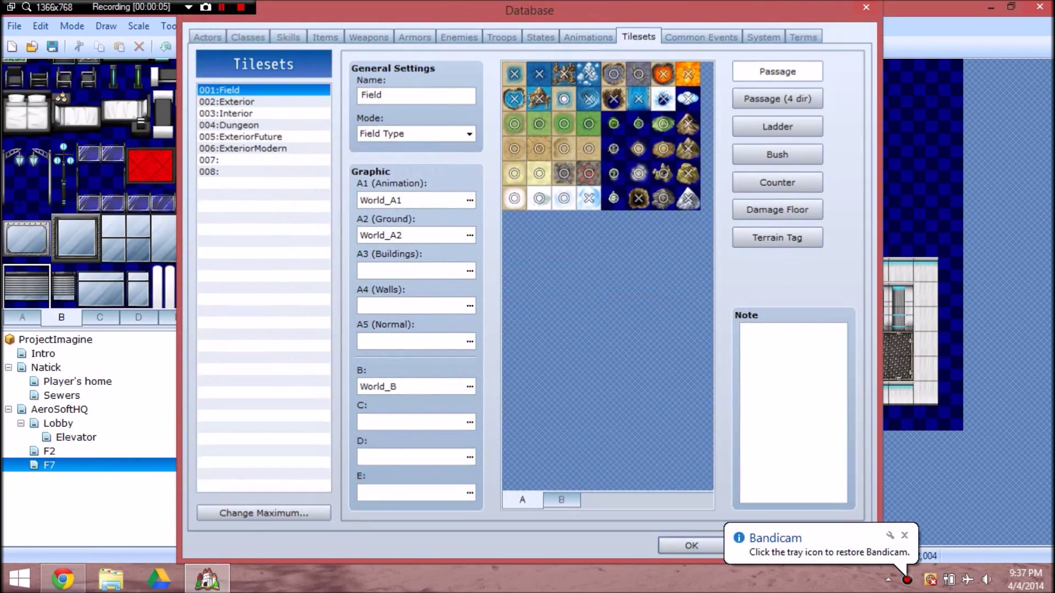
{"action": "left_click", "coordinate": [690, 546]}
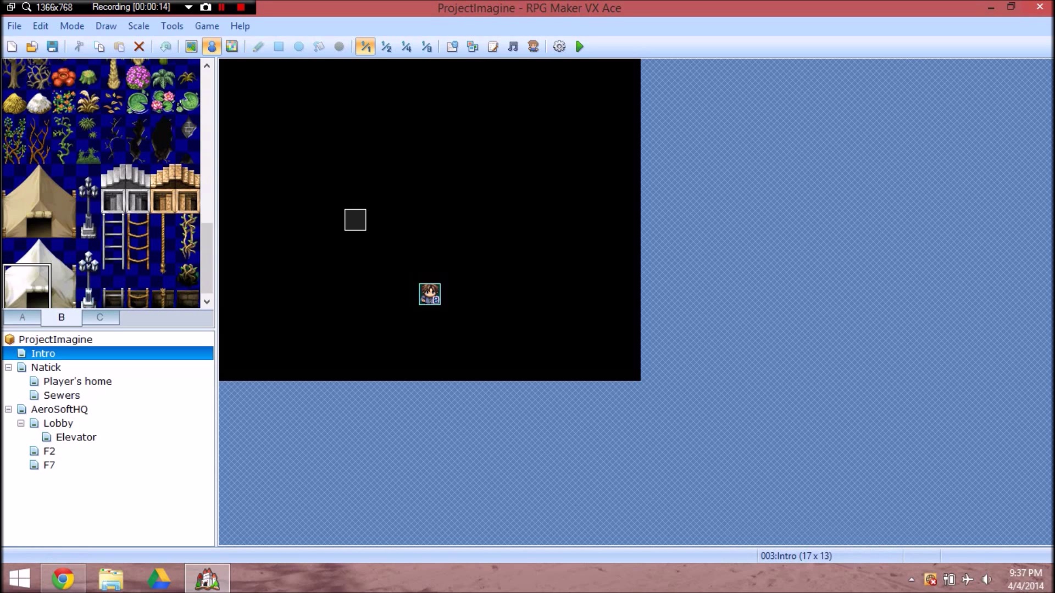
{"action": "left_click", "coordinate": [77, 380]}
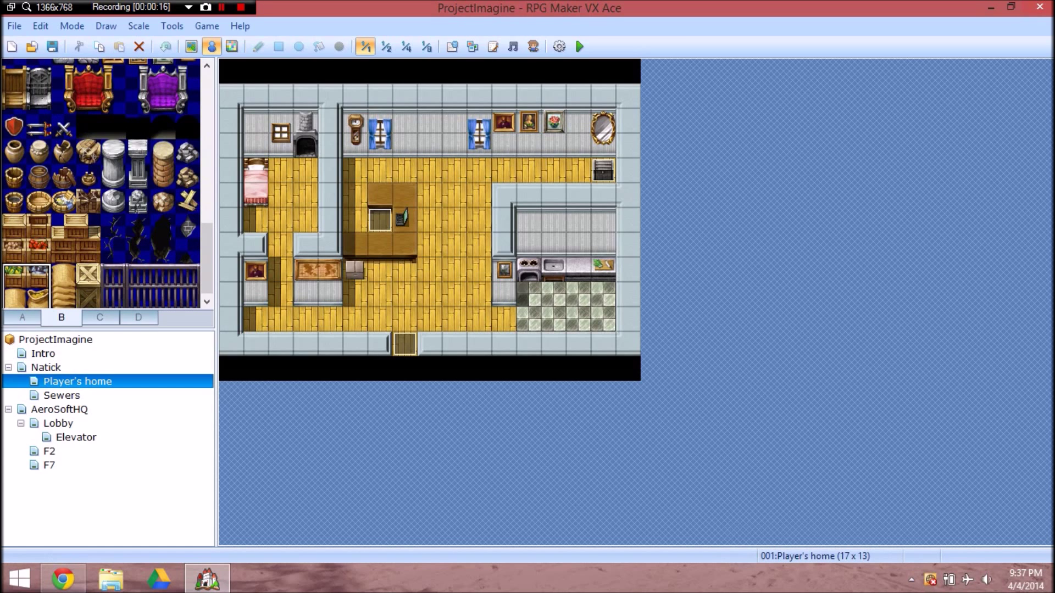
{"action": "left_click", "coordinate": [49, 451]}
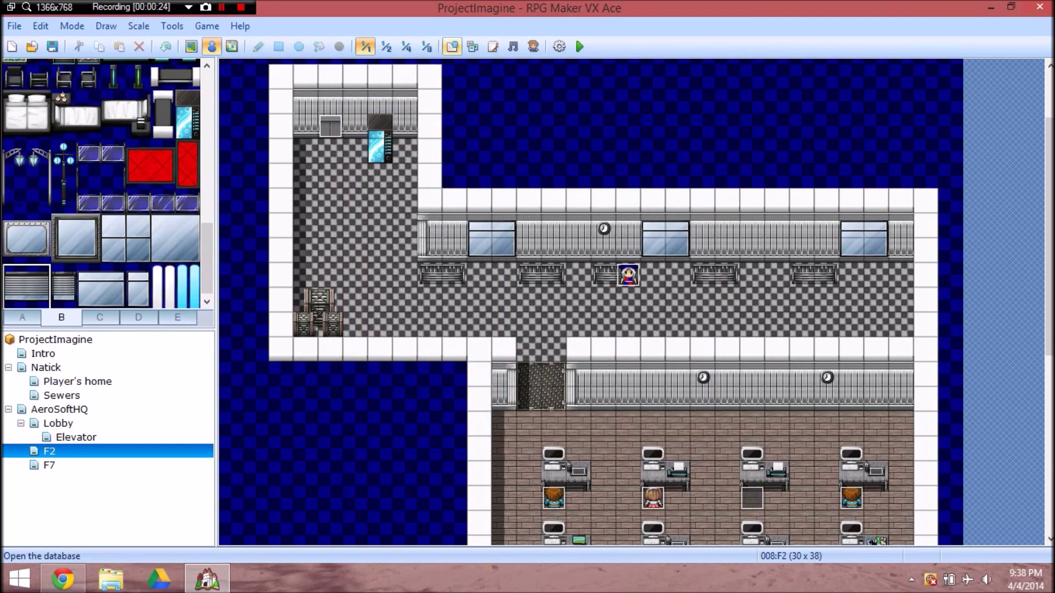
Step: Browse the Troops, Enemies, Armors and Skills tabs, ending on the Items tab
{"action": "left_click", "coordinate": [557, 45]}
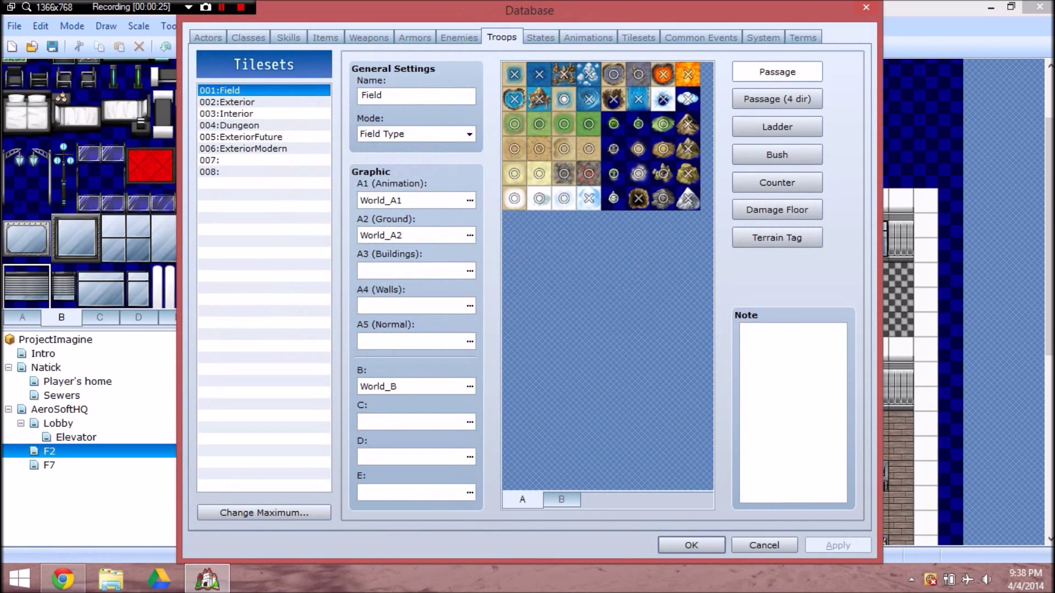
{"action": "left_click", "coordinate": [501, 37]}
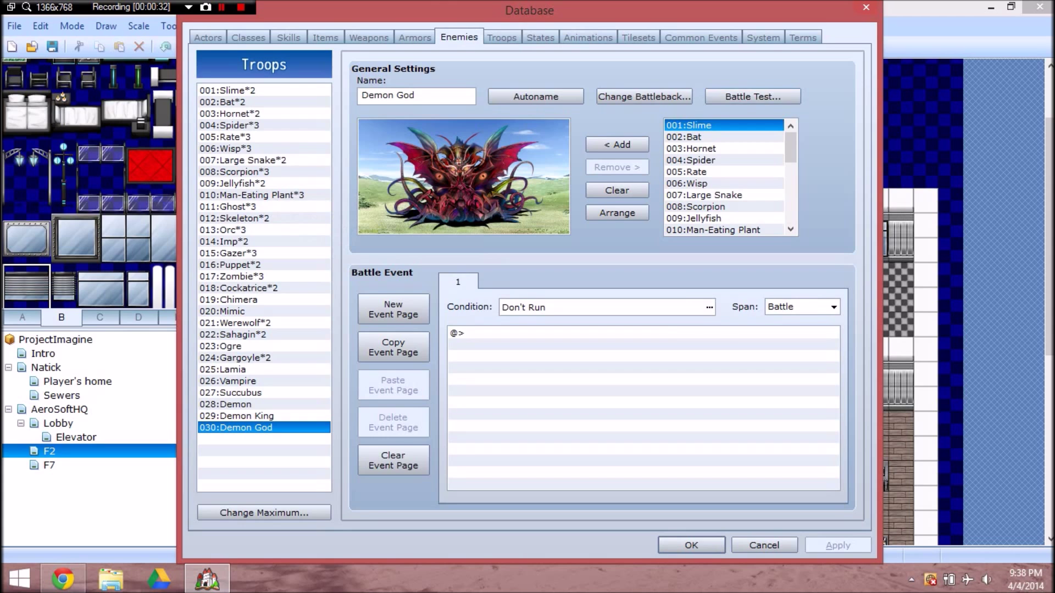
{"action": "left_click", "coordinate": [458, 37]}
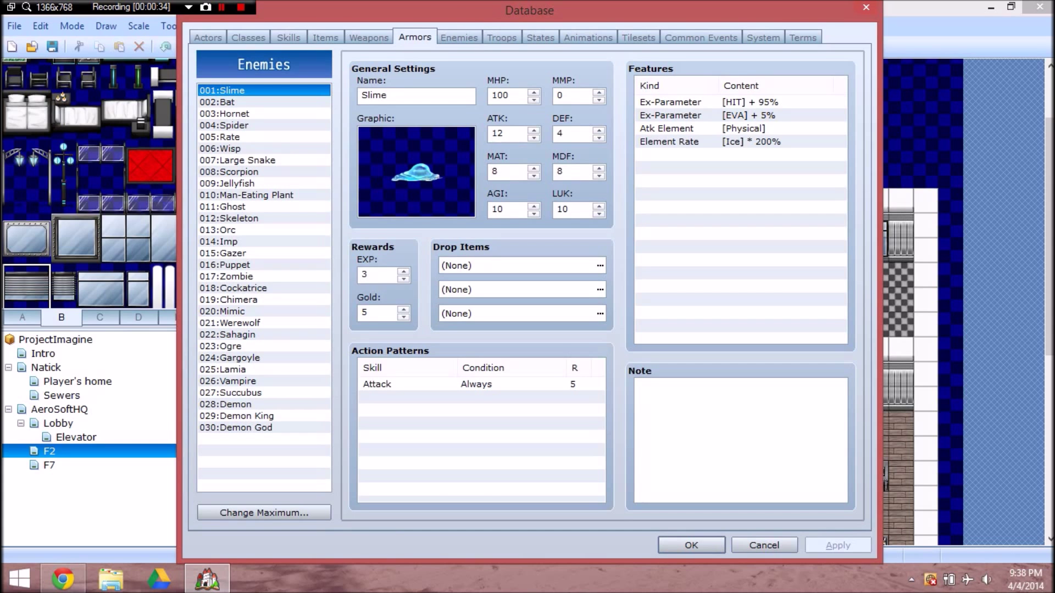
{"action": "left_click", "coordinate": [415, 36]}
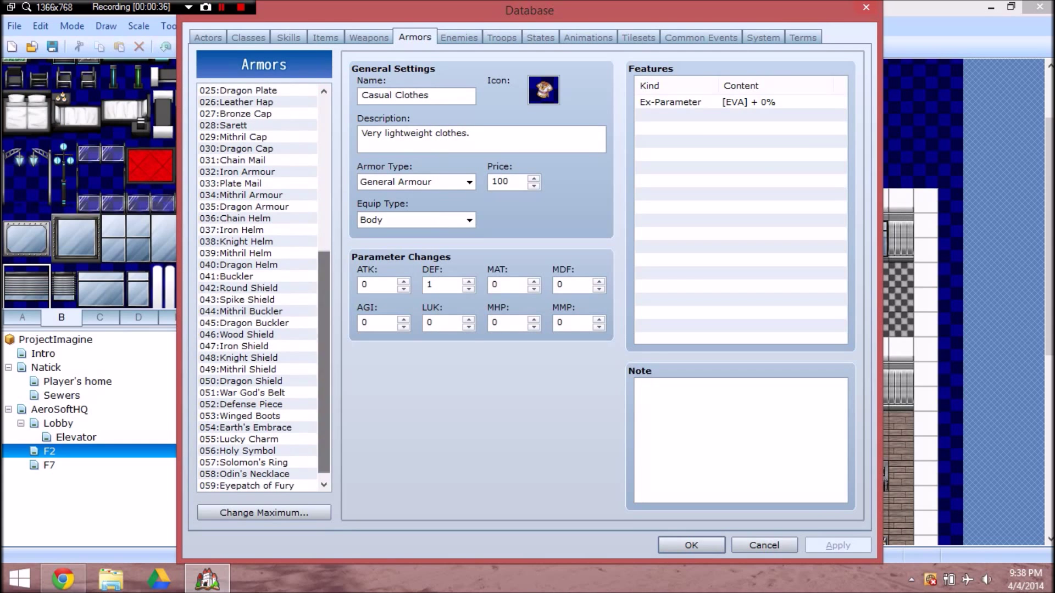
{"action": "left_click", "coordinate": [287, 37]}
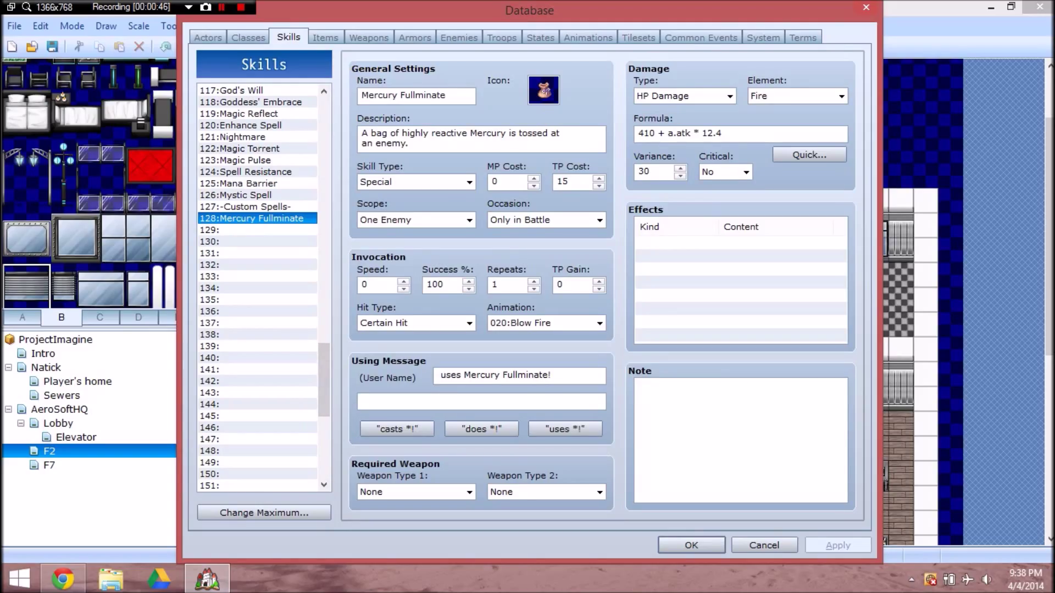
{"action": "left_click", "coordinate": [324, 37]}
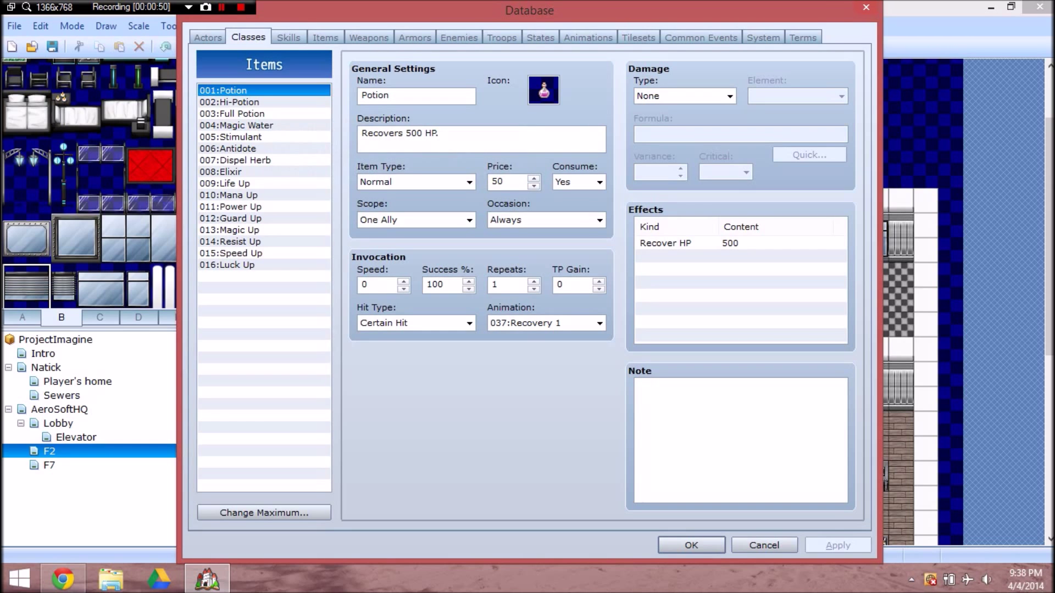
Step: View the Miko and Heisenburg class entries, then switch to the Actors tab
{"action": "left_click", "coordinate": [248, 36]}
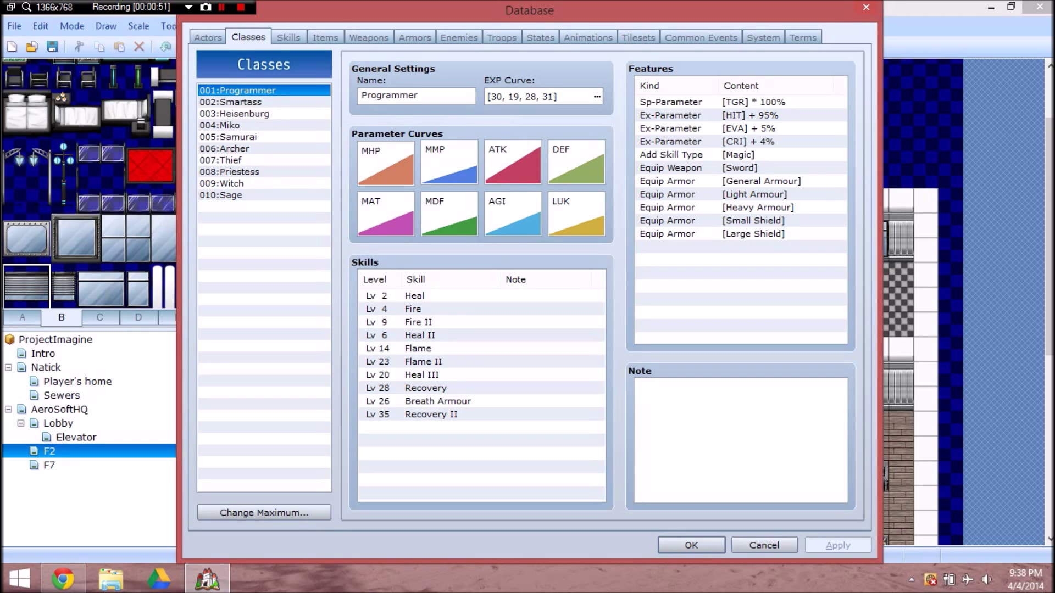
{"action": "left_click", "coordinate": [263, 125]}
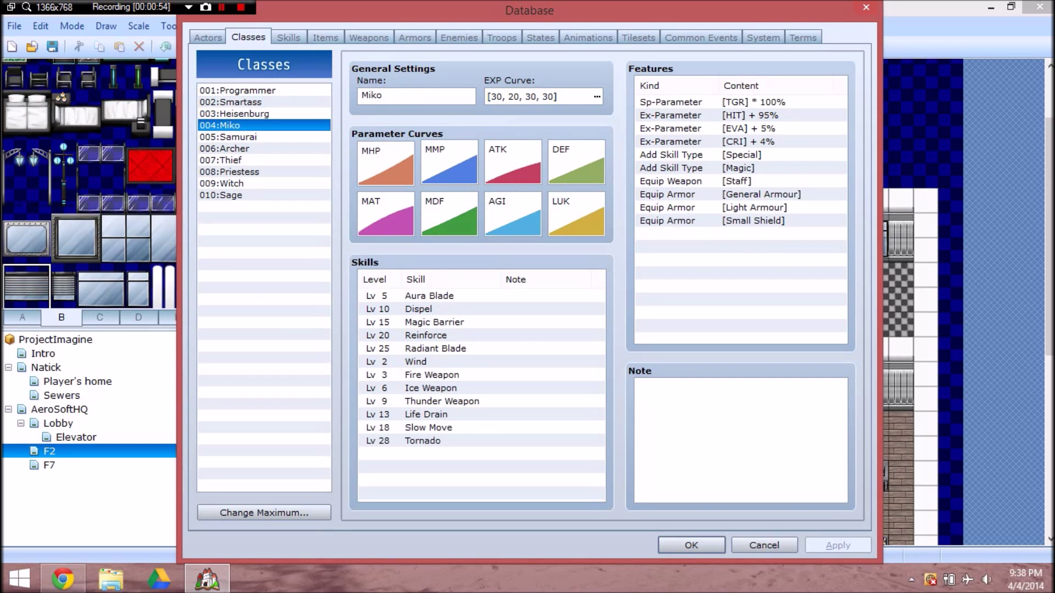
{"action": "left_click", "coordinate": [234, 113]}
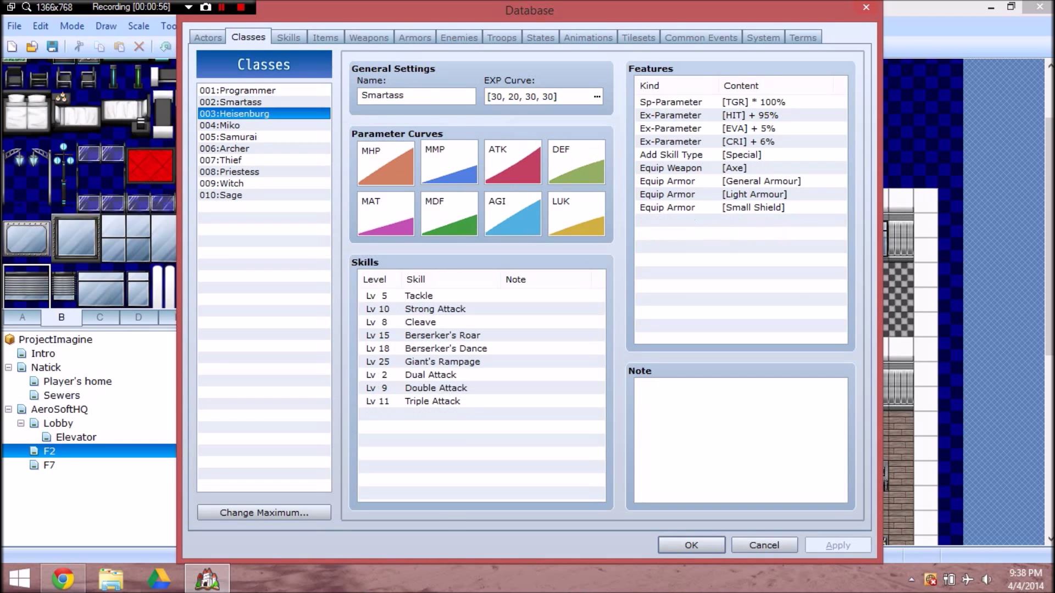
{"action": "left_click", "coordinate": [264, 125]}
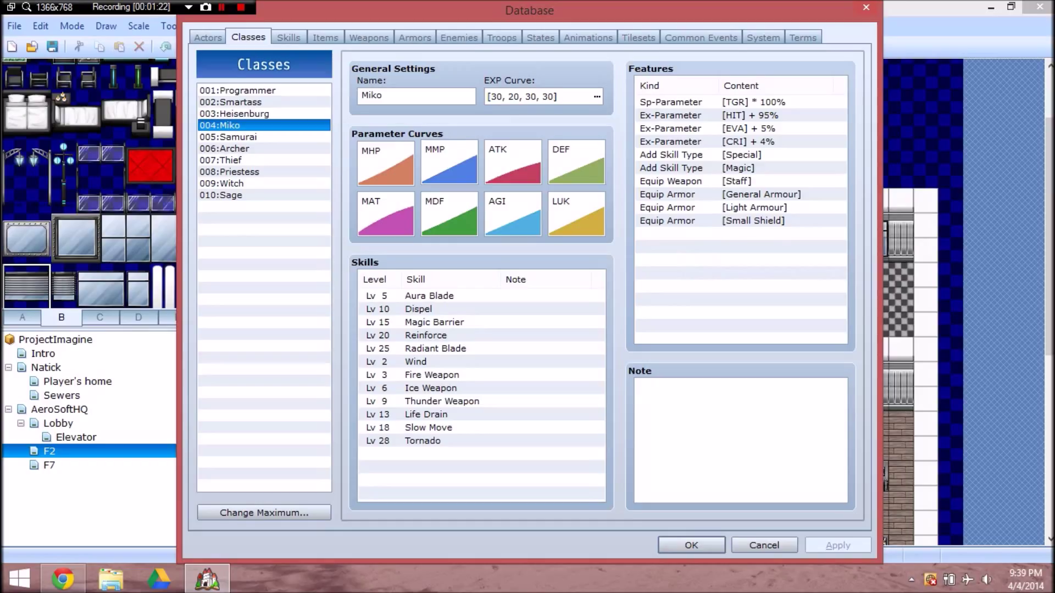
{"action": "left_click", "coordinate": [207, 36]}
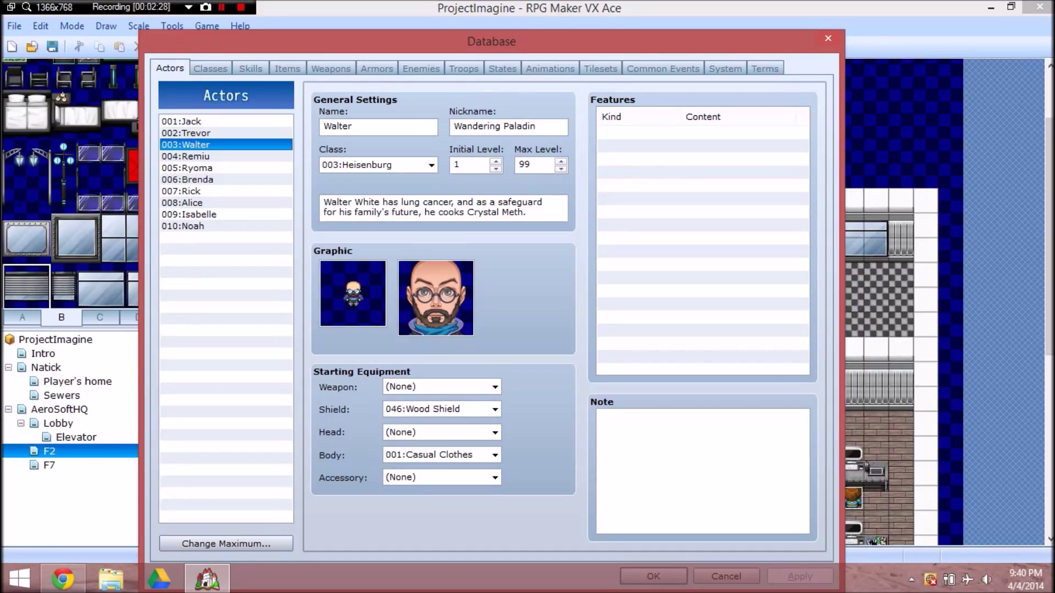
Step: Fix Remiu's description to read 'caused by the local Youkai' and close the Database
{"action": "left_click", "coordinate": [185, 132]}
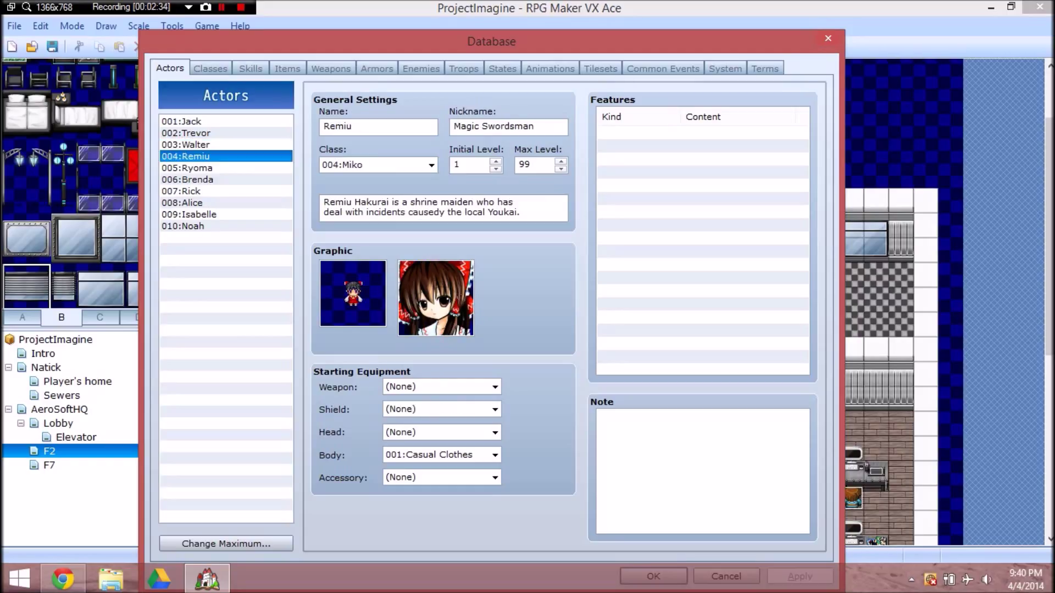
{"action": "mouse_move", "coordinate": [444, 207]}
{"action": "type", "text": " b"}
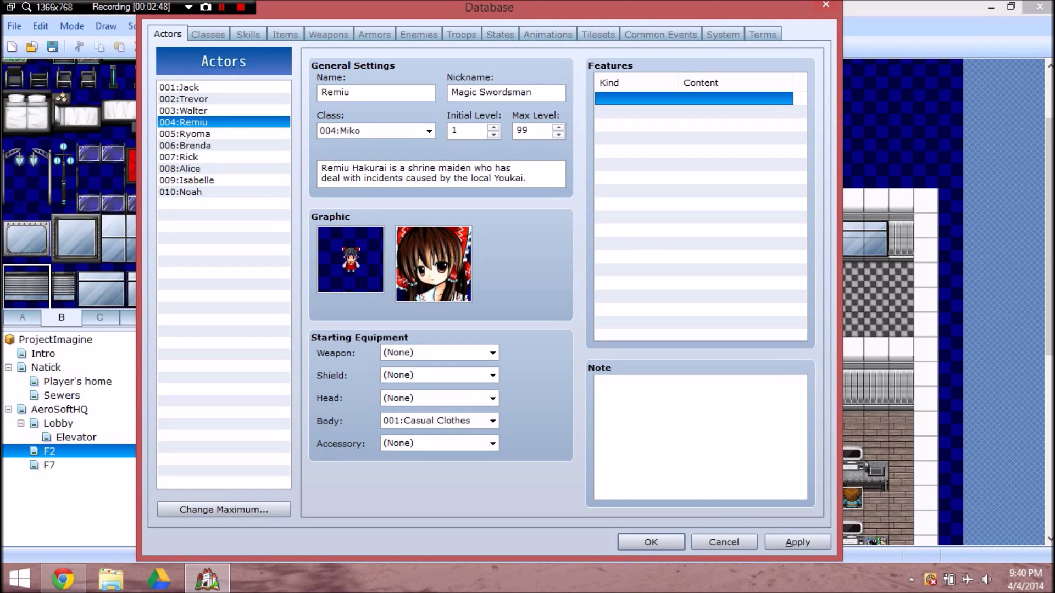
{"action": "left_click", "coordinate": [649, 542]}
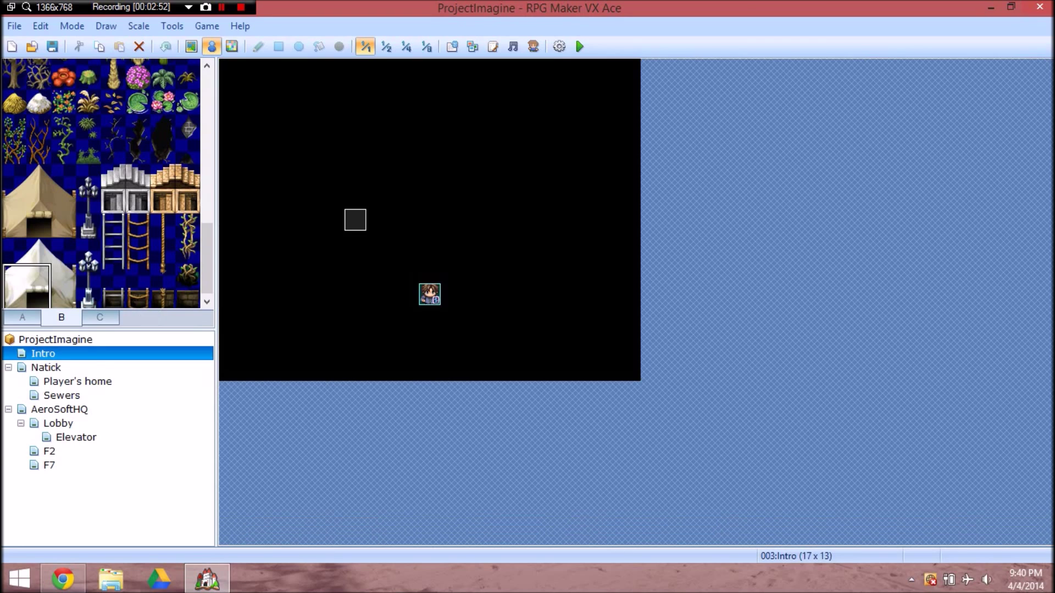
Step: Preview the Intro event's Show Text dialogue, then wrap EV009's 'on break' line onto two lines
{"action": "double_click", "coordinate": [429, 294]}
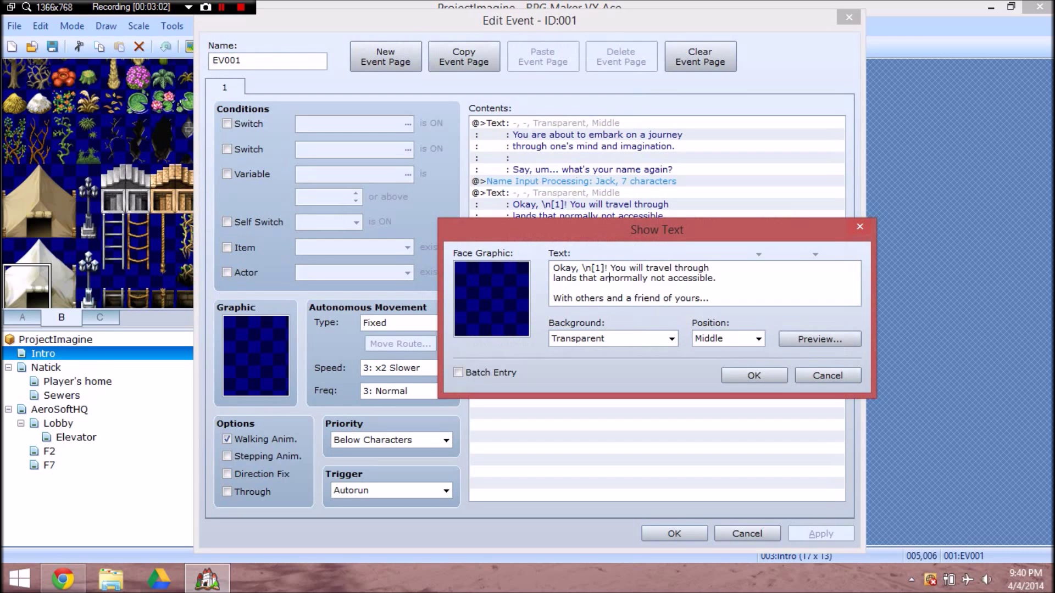
{"action": "left_click", "coordinate": [818, 338]}
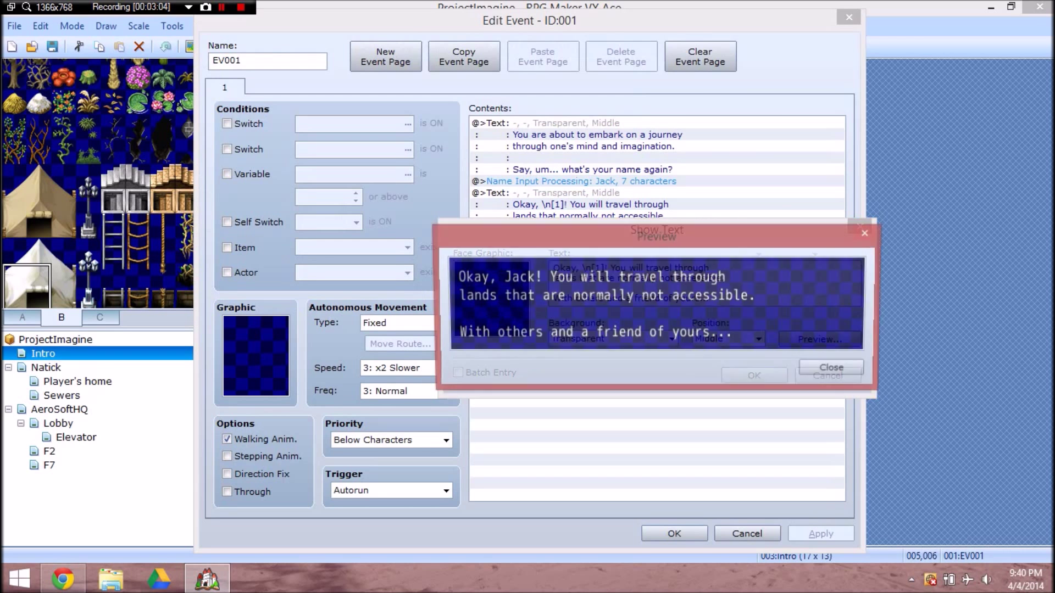
{"action": "left_click", "coordinate": [830, 367]}
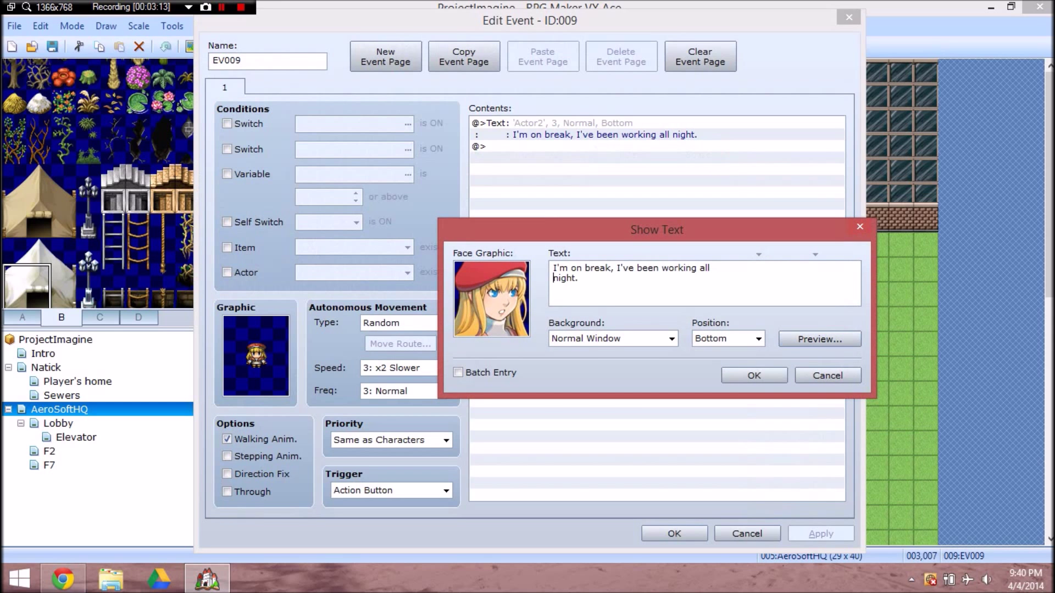
{"action": "left_click", "coordinate": [753, 375]}
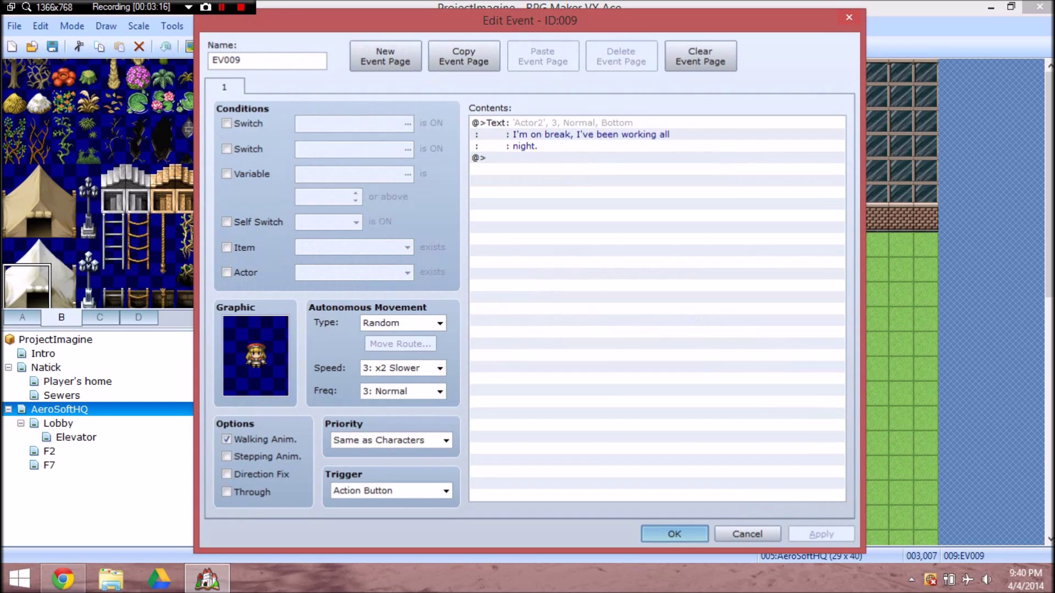
{"action": "left_click", "coordinate": [673, 533]}
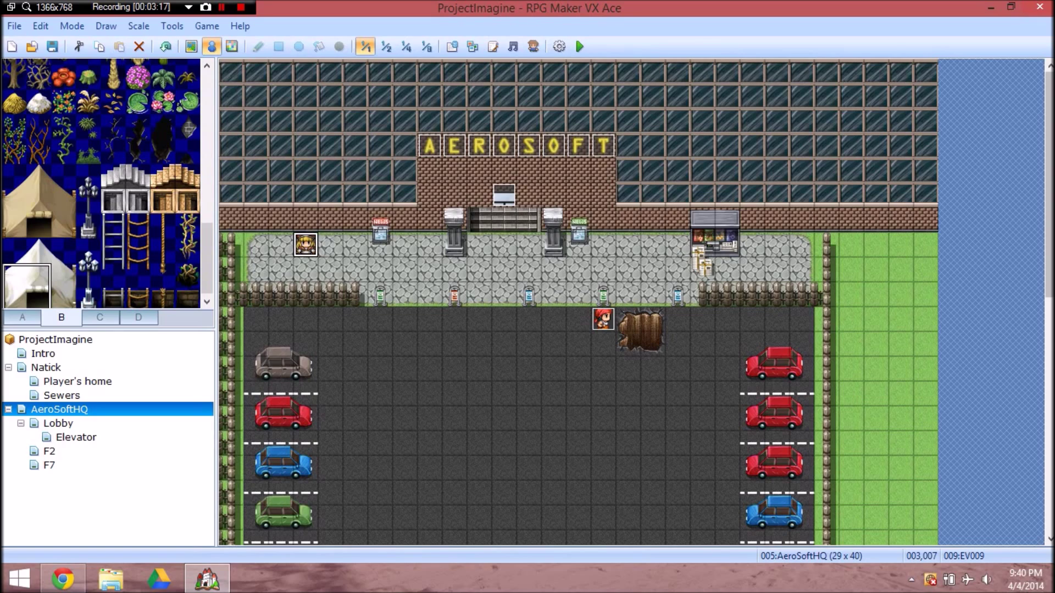
Step: Browse the Lobby, Player's home and Natick maps, then return to AeroSoftHQ
{"action": "scroll", "scroll_direction": "down", "scroll_amount": 3}
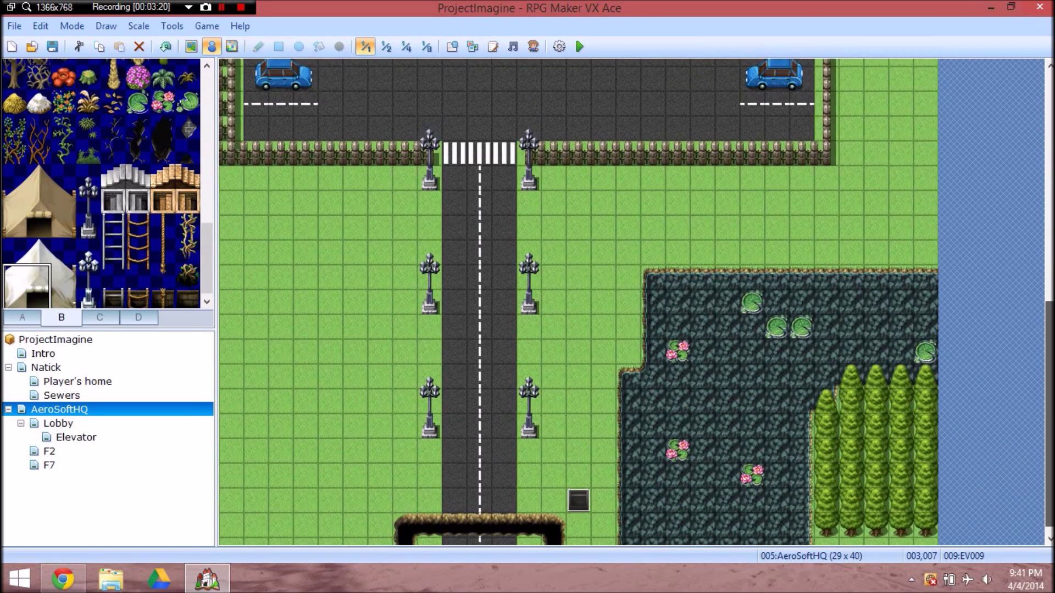
{"action": "scroll", "scroll_direction": "up", "scroll_amount": 3}
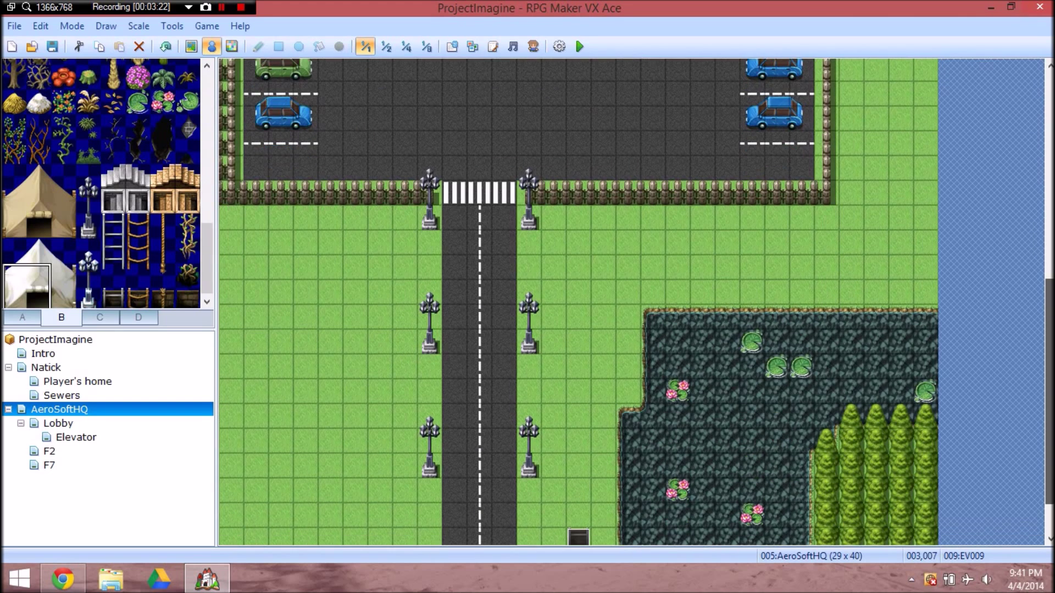
{"action": "left_click", "coordinate": [58, 422]}
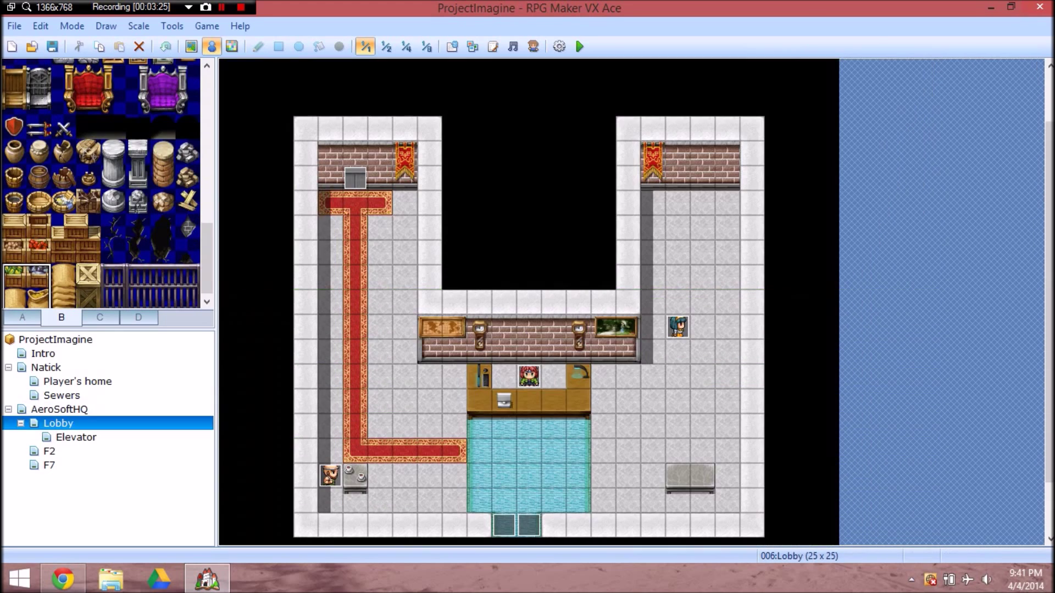
{"action": "left_click", "coordinate": [77, 381]}
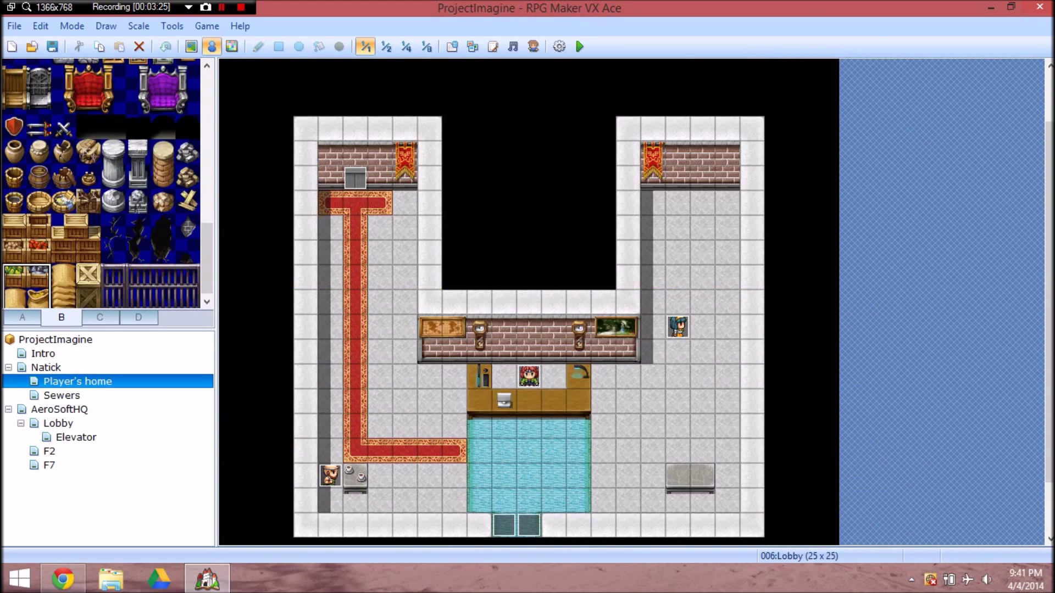
{"action": "left_click", "coordinate": [45, 368]}
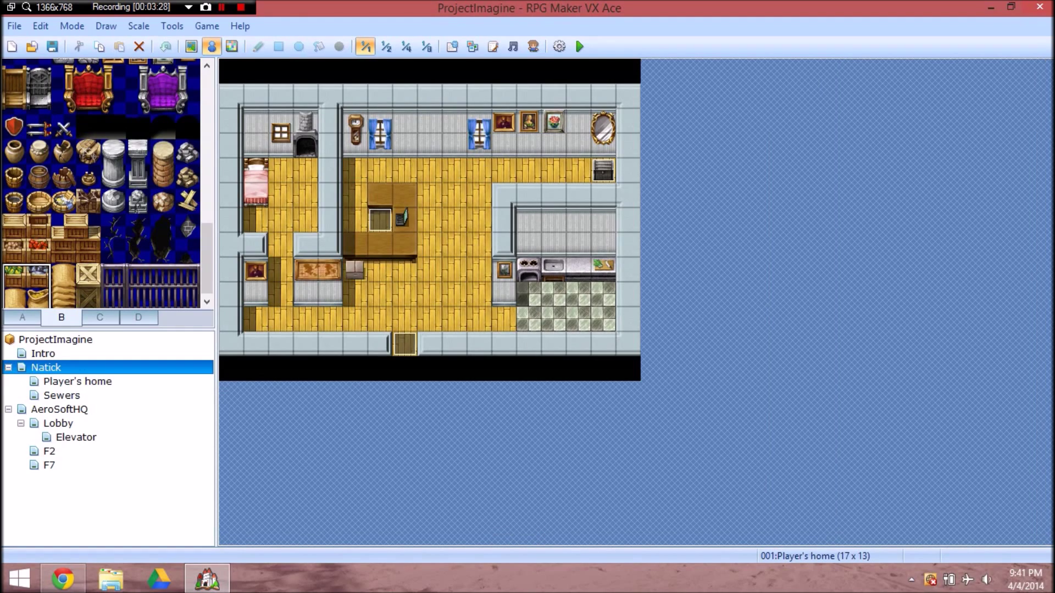
{"action": "left_click", "coordinate": [60, 409]}
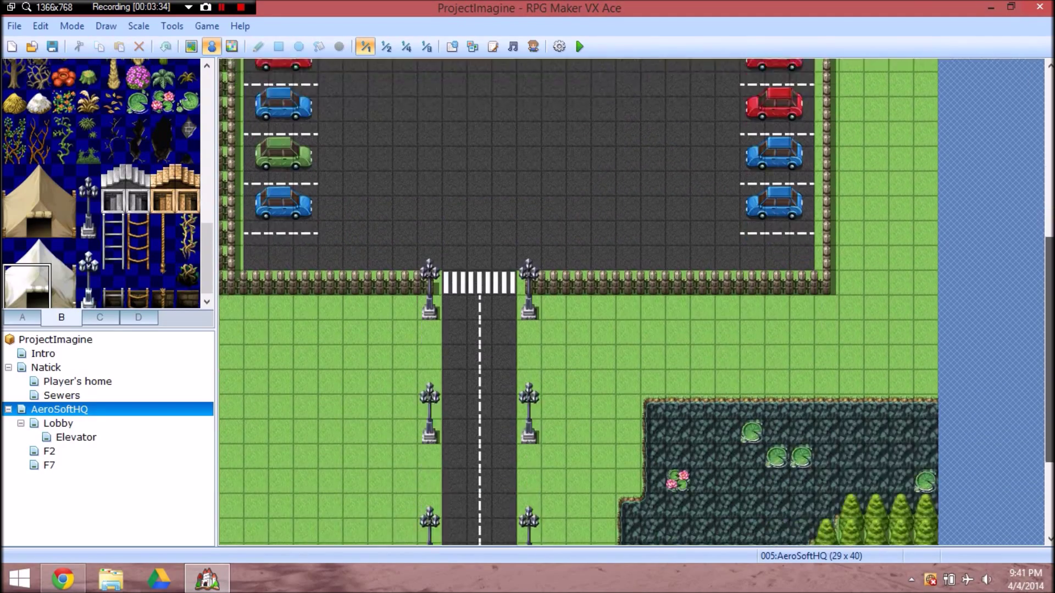
{"action": "scroll", "scroll_direction": "down", "scroll_amount": 3}
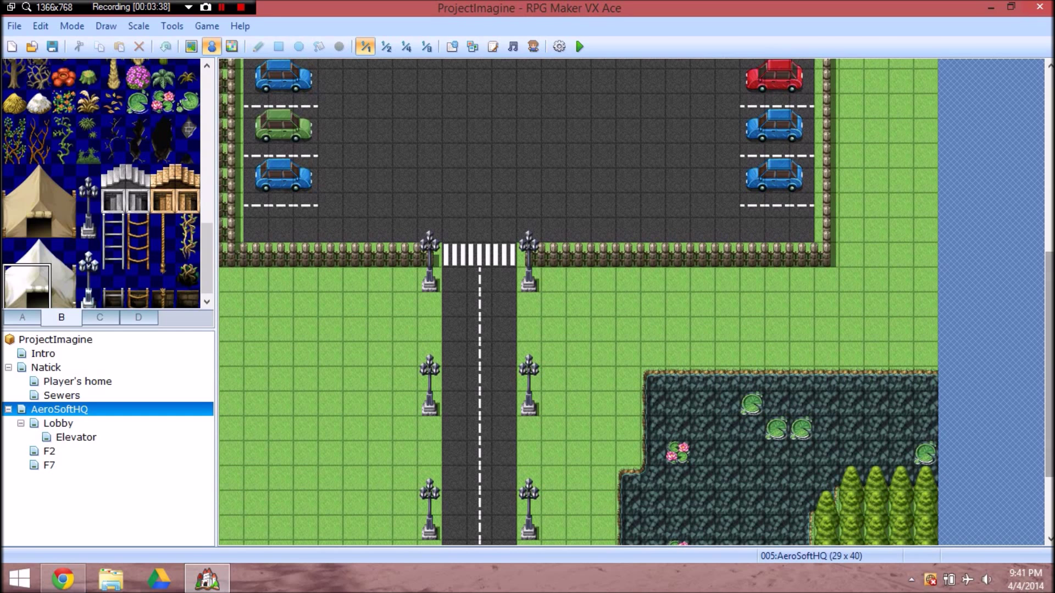
{"action": "scroll", "scroll_direction": "down", "scroll_amount": 3}
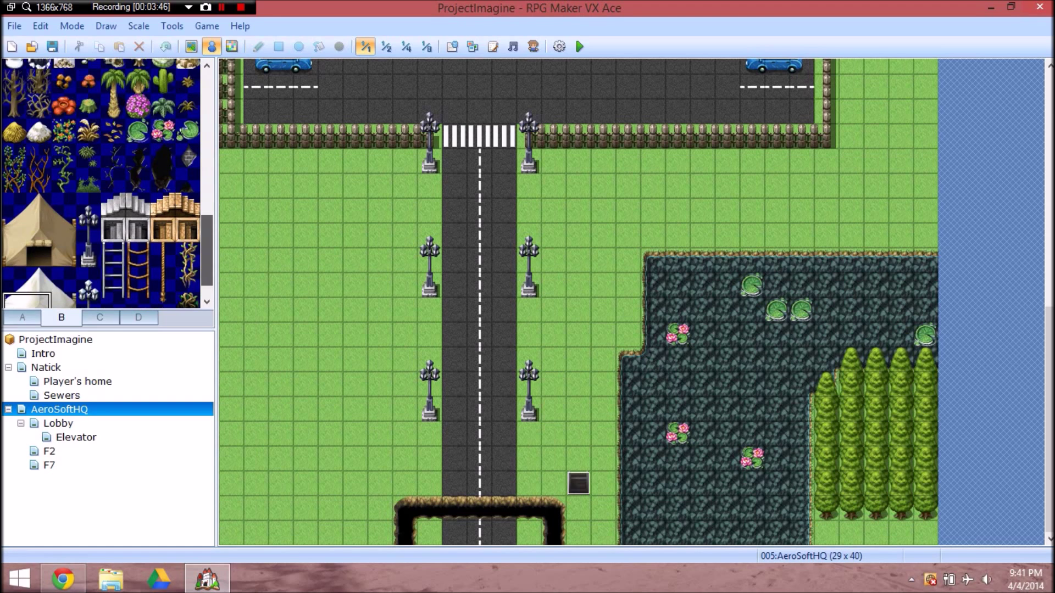
{"action": "scroll", "scroll_direction": "up", "scroll_amount": 3}
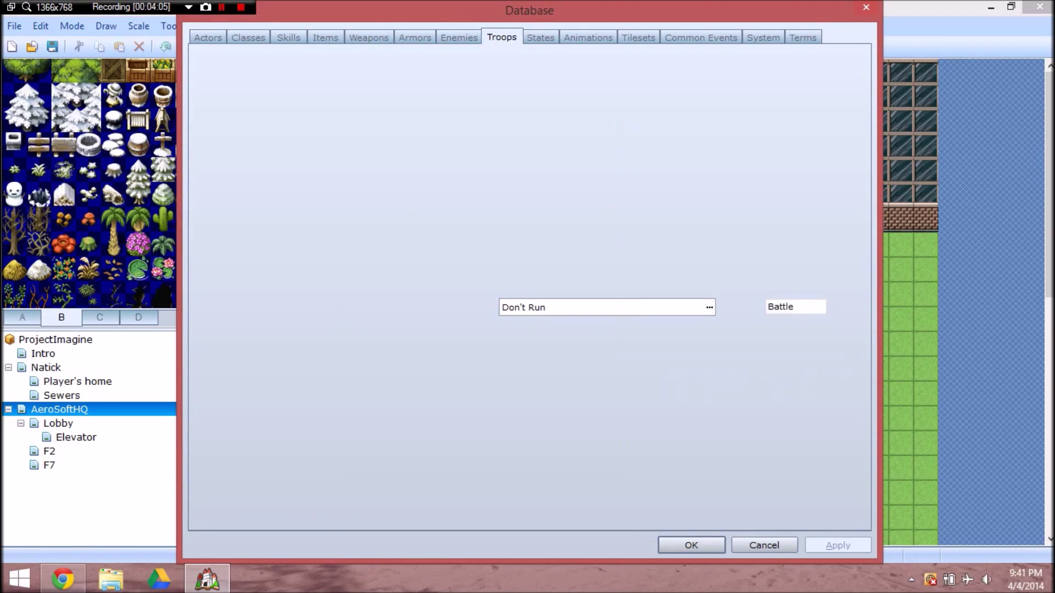
Step: Look through the Database's Tilesets, Common Events and Animations tabs
{"action": "left_click", "coordinate": [638, 37]}
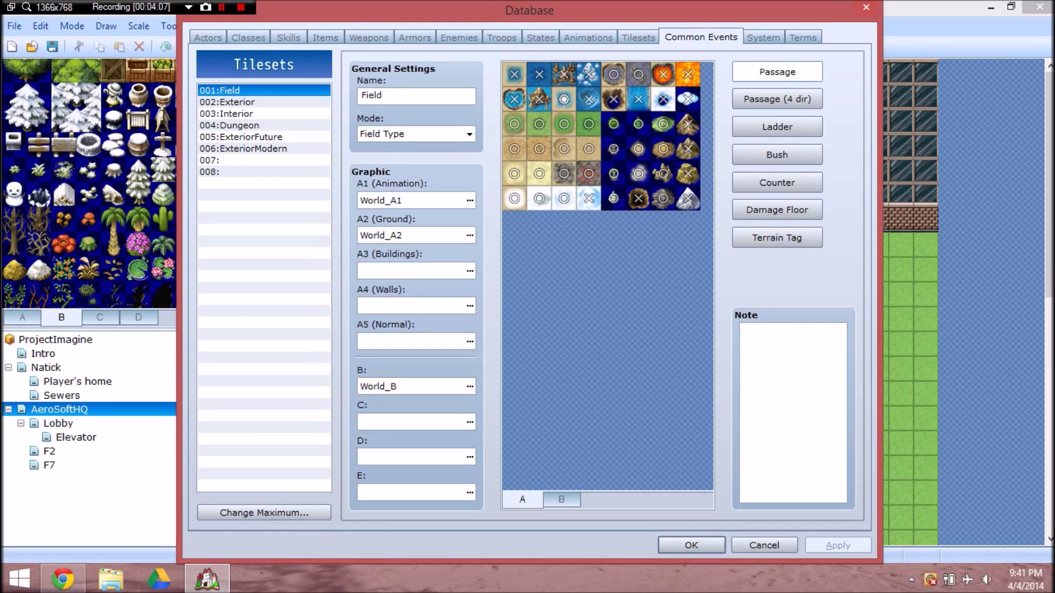
{"action": "left_click", "coordinate": [700, 37]}
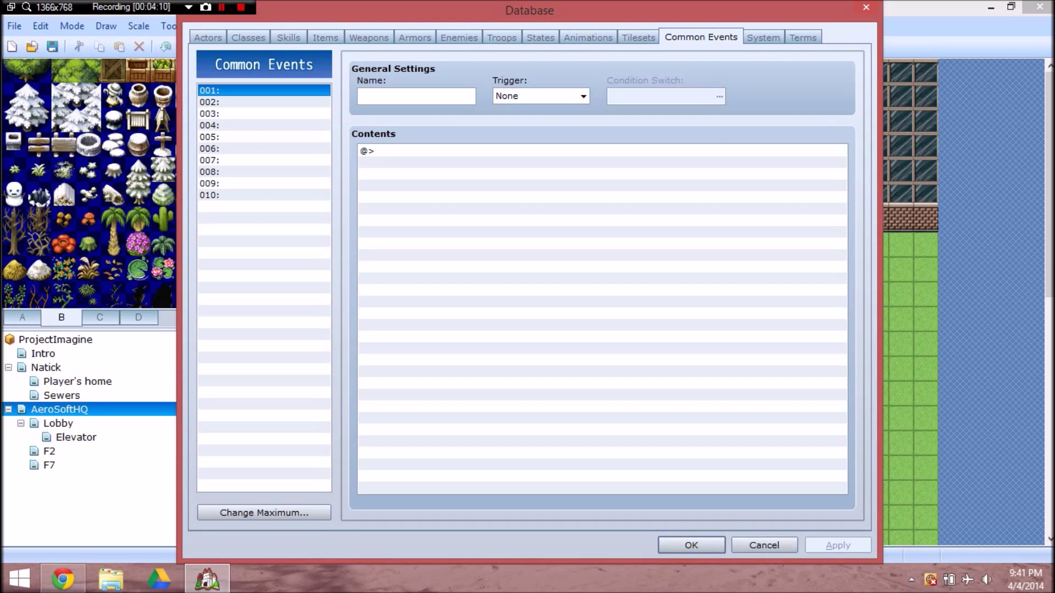
{"action": "left_click", "coordinate": [637, 37]}
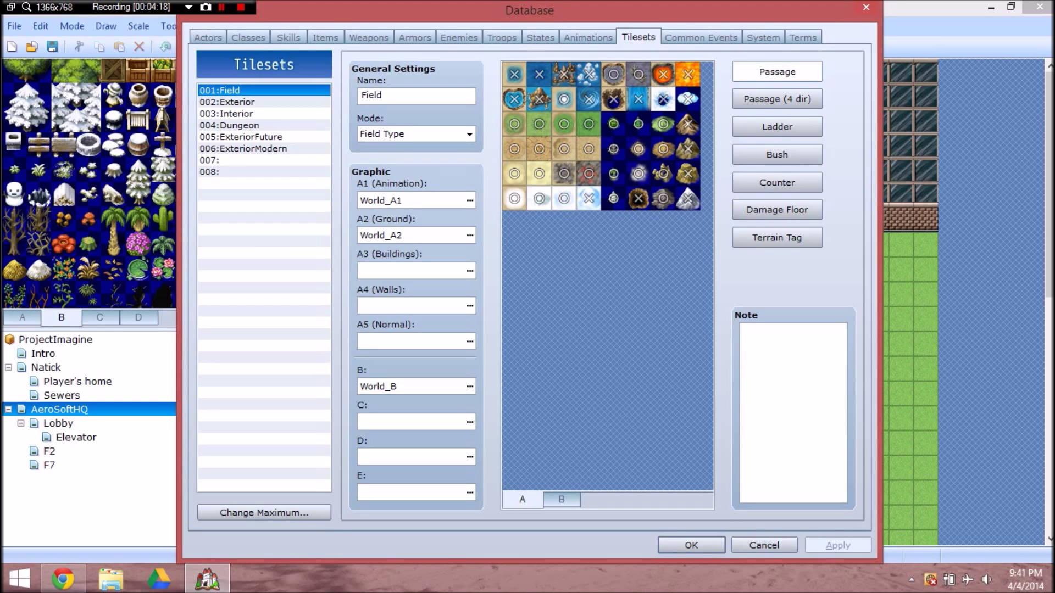
{"action": "left_click", "coordinate": [587, 37]}
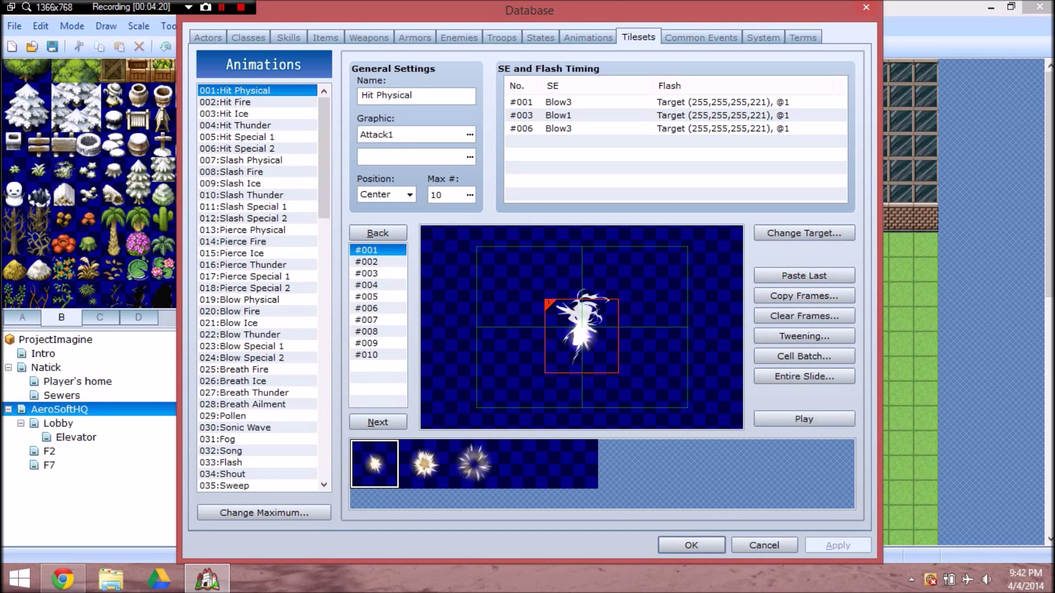
{"action": "left_click", "coordinate": [638, 37]}
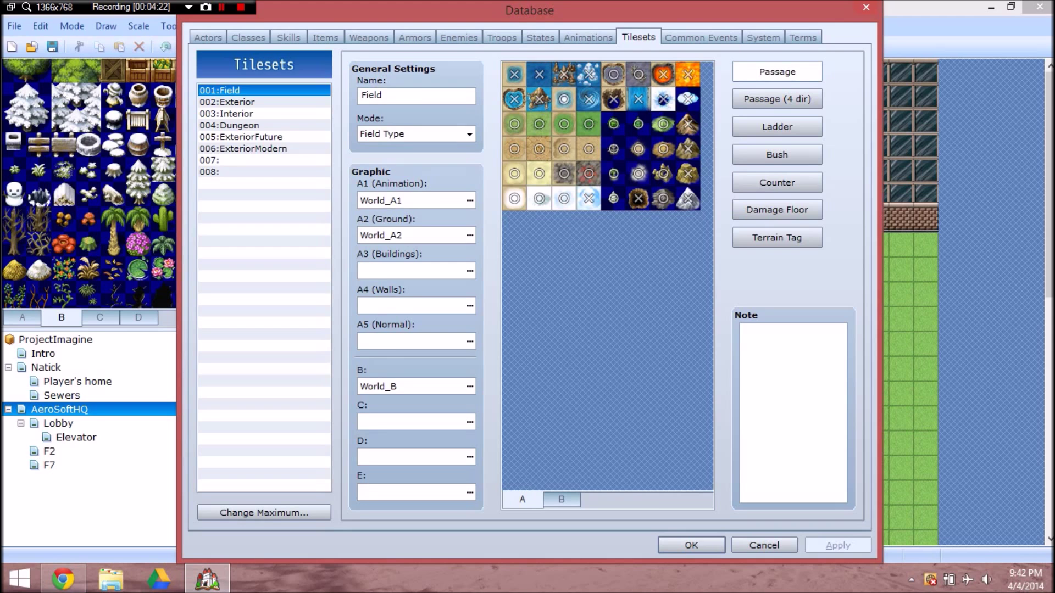
Step: Inspect the ExteriorFuture and ExteriorModern tilesets, then close the Database
{"action": "left_click", "coordinate": [240, 136]}
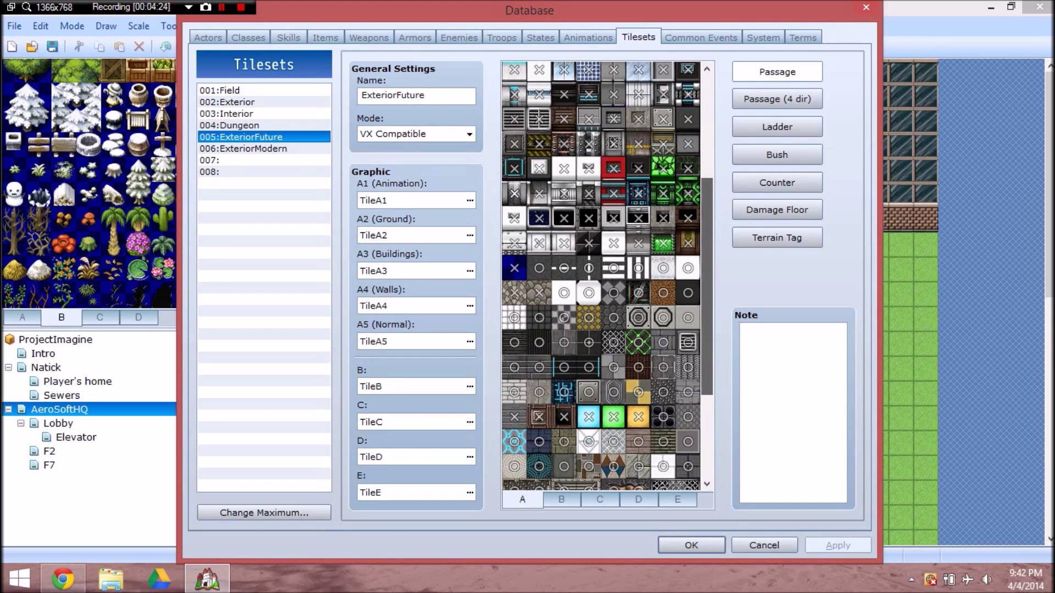
{"action": "left_click", "coordinate": [243, 149]}
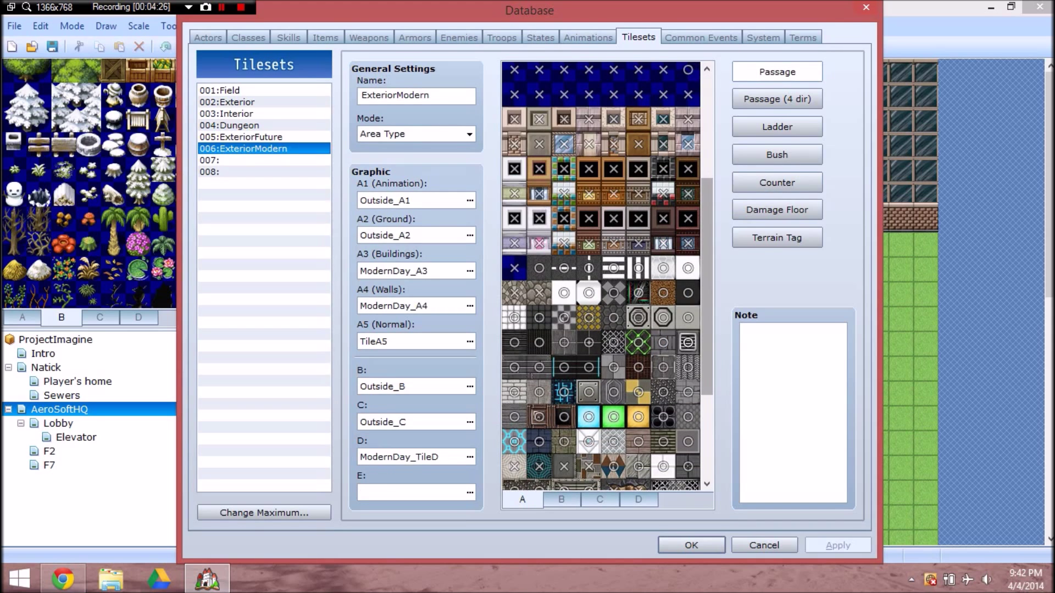
{"action": "scroll", "scroll_direction": "up", "scroll_amount": 3}
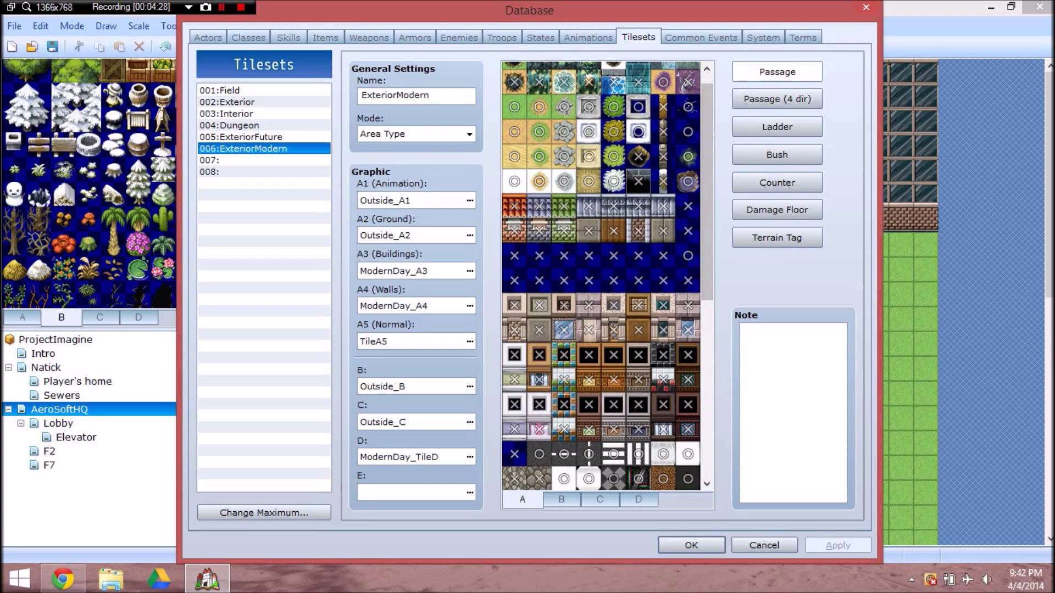
{"action": "left_click", "coordinate": [689, 545]}
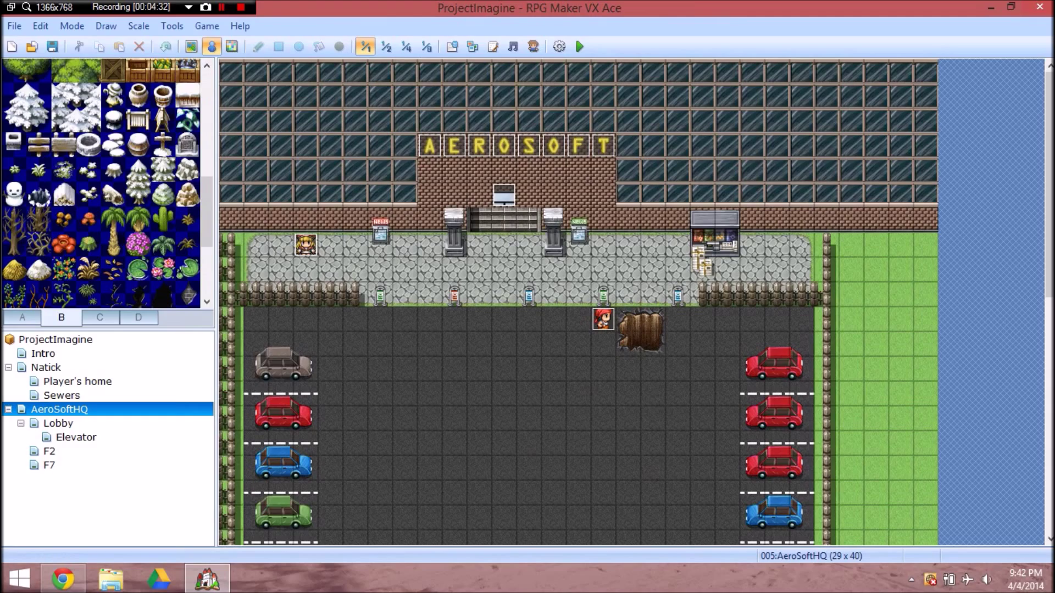
Step: Scroll around the AeroSoftHQ map and open the Resource Manager on Graphics/Animations
{"action": "scroll", "scroll_direction": "down", "scroll_amount": 3}
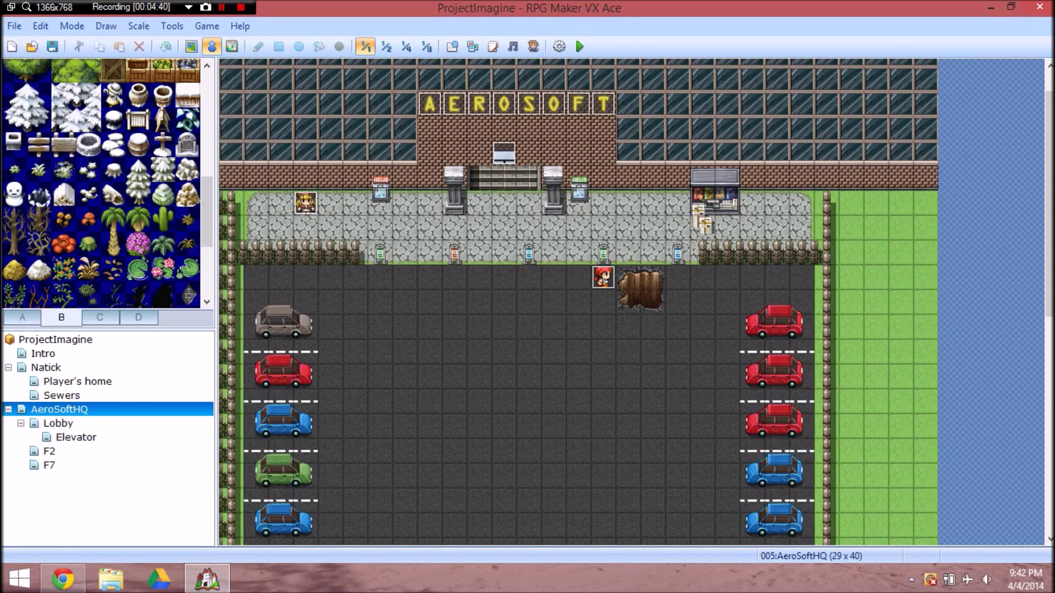
{"action": "scroll", "scroll_direction": "down", "scroll_amount": 3}
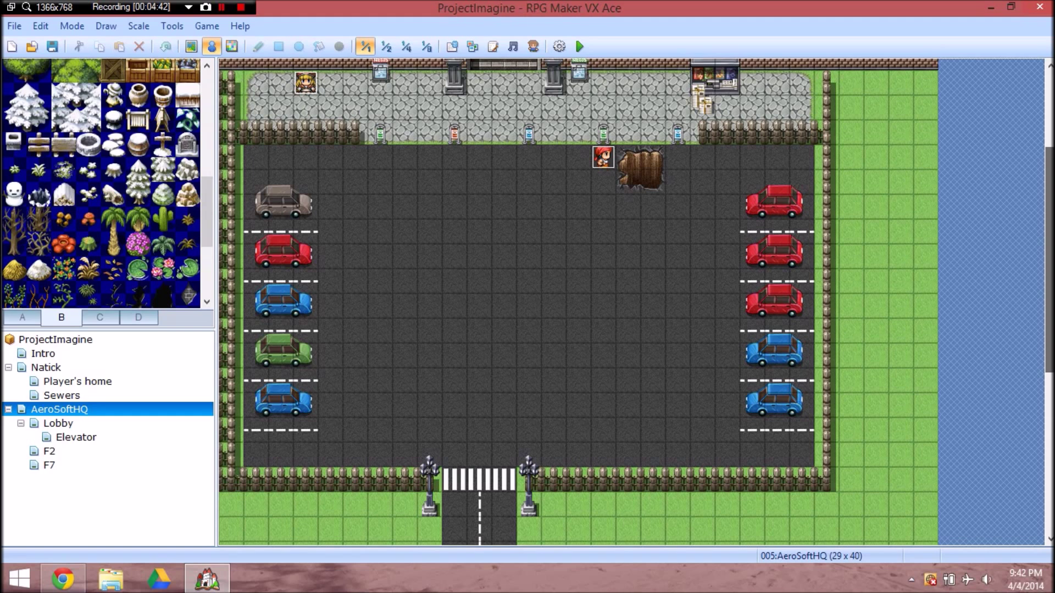
{"action": "mouse_move", "coordinate": [503, 156]}
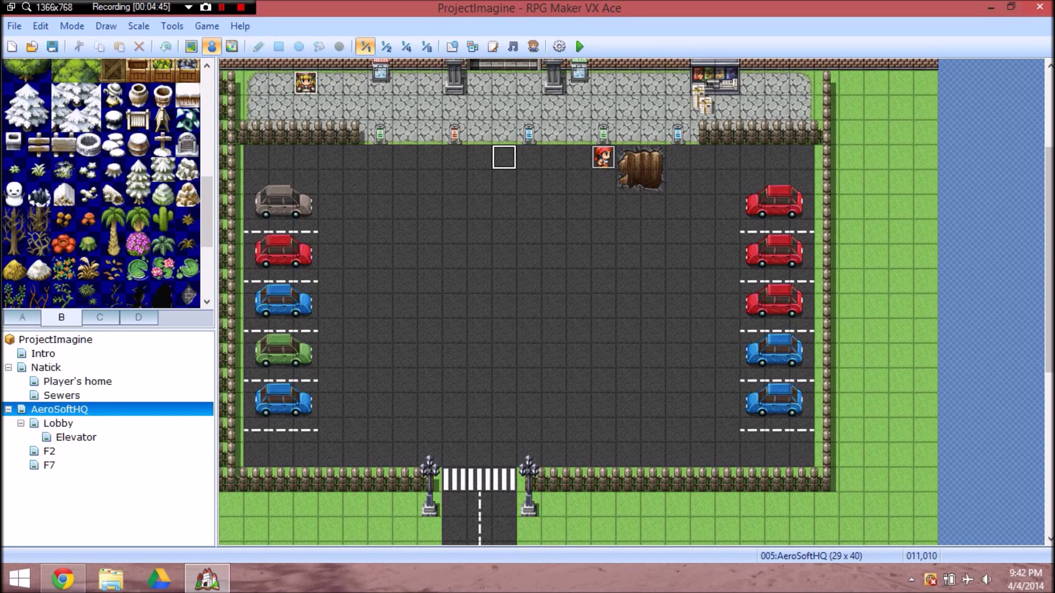
{"action": "scroll", "scroll_direction": "up", "scroll_amount": 3}
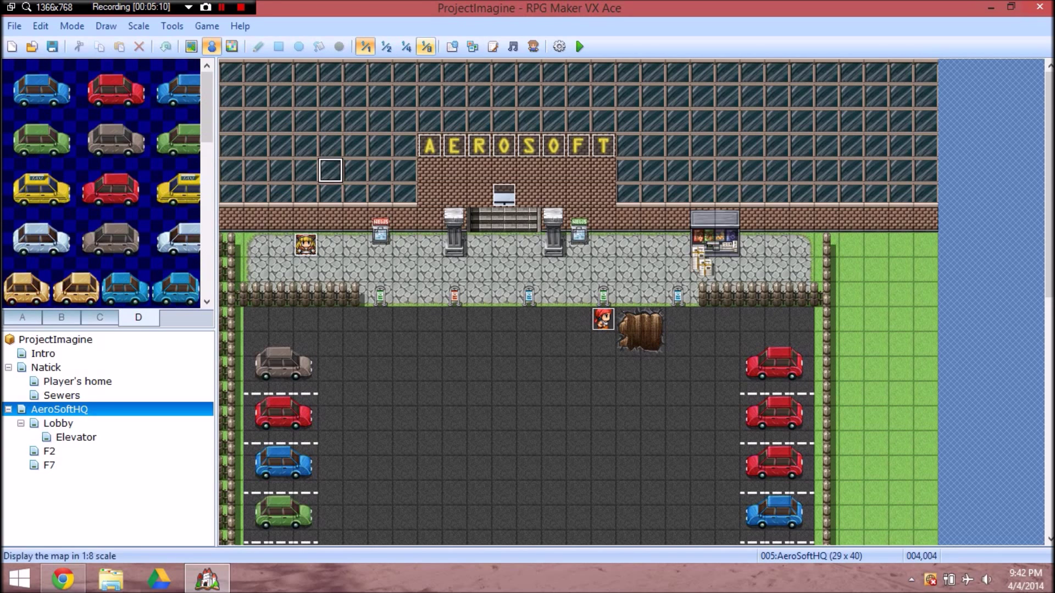
{"action": "mouse_move", "coordinate": [511, 46]}
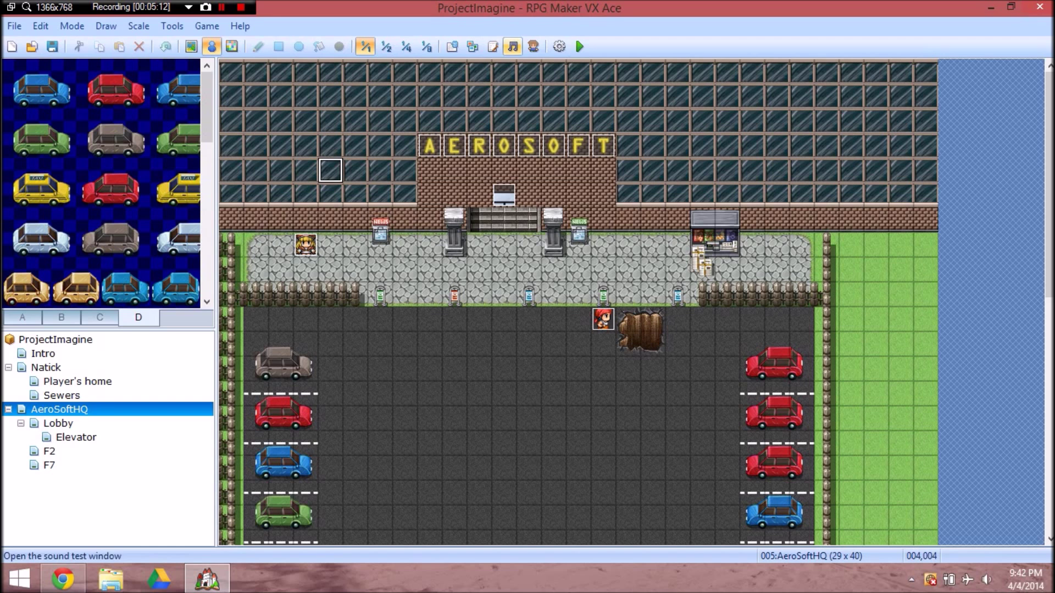
{"action": "left_click", "coordinate": [471, 46]}
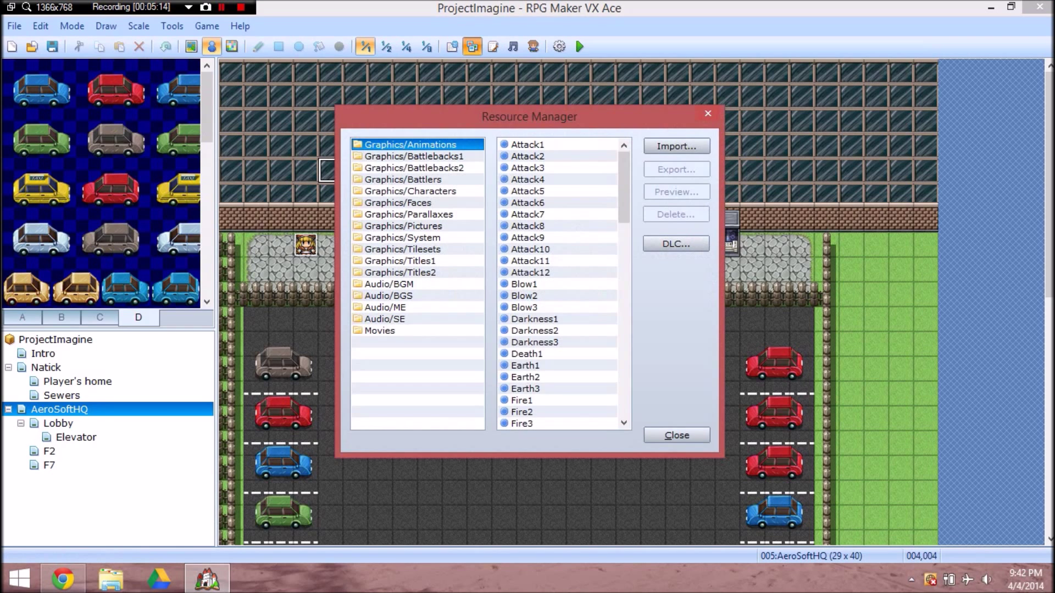
Step: Browse the Graphics/Pictures and Graphics/Parallaxes folders, then close the Resource Manager
{"action": "left_click", "coordinate": [404, 225]}
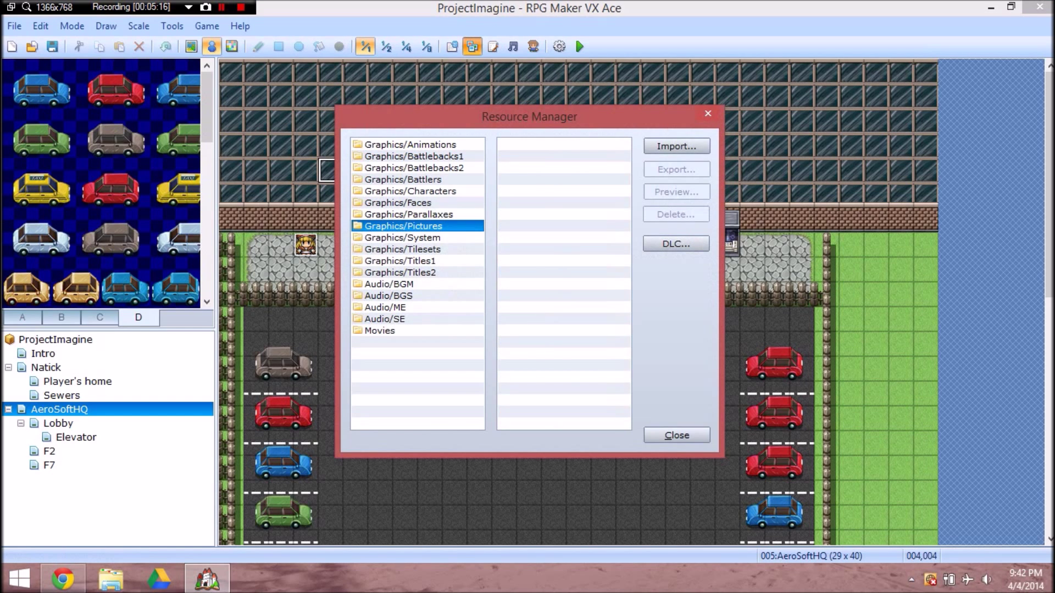
{"action": "left_click", "coordinate": [401, 237]}
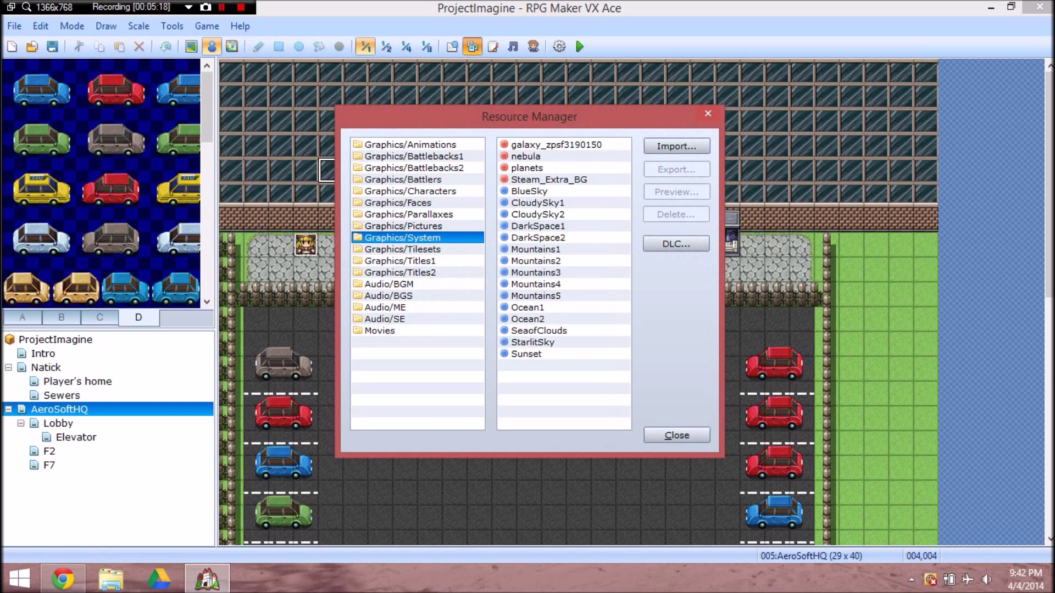
{"action": "left_click", "coordinate": [403, 214]}
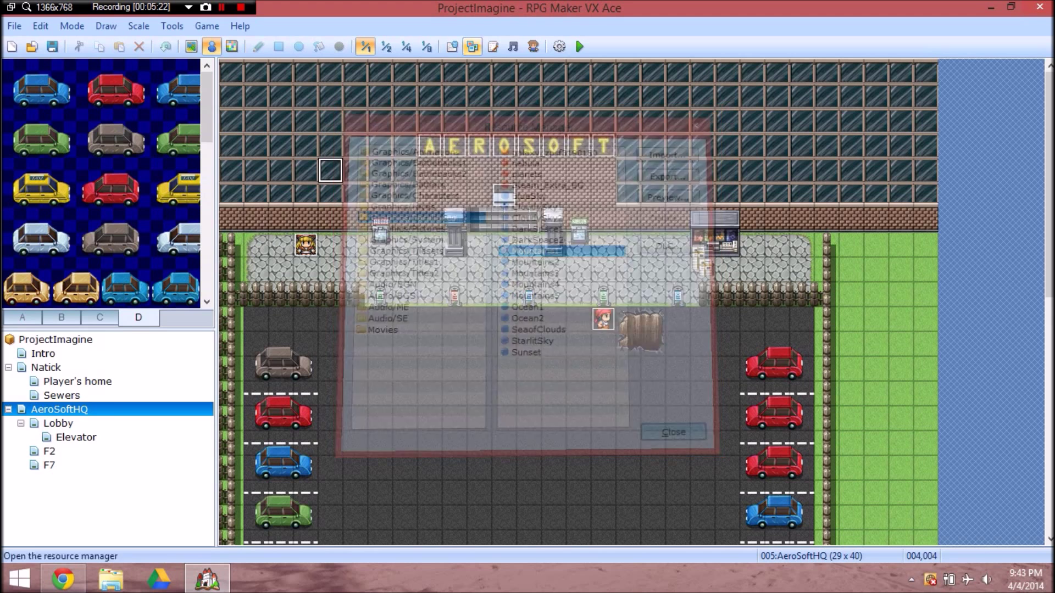
Step: Briefly view the Lobby and F7 maps, then open the Natick town map
{"action": "left_click", "coordinate": [672, 432]}
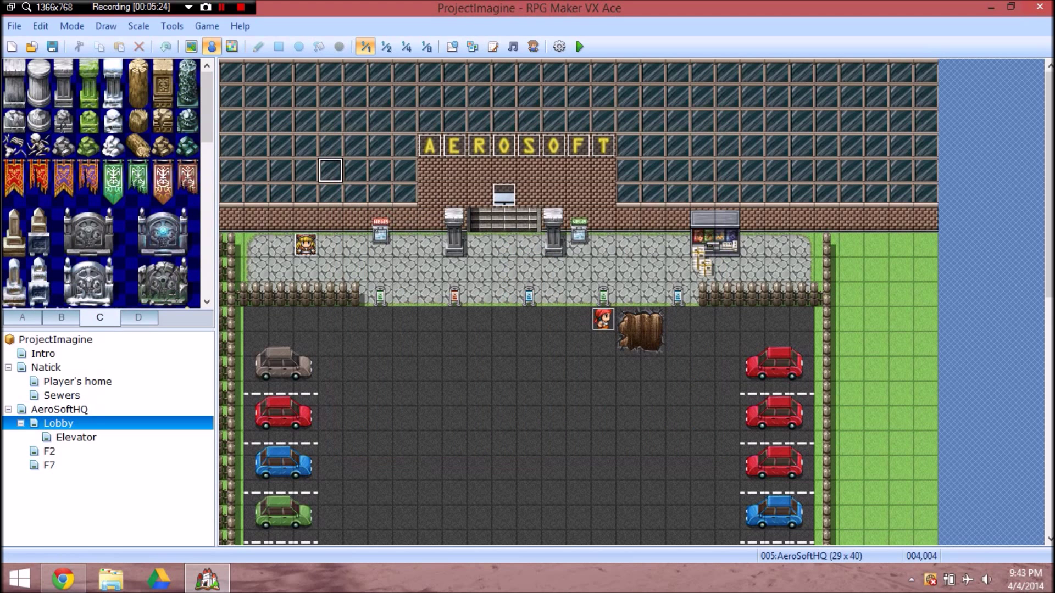
{"action": "left_click", "coordinate": [59, 423]}
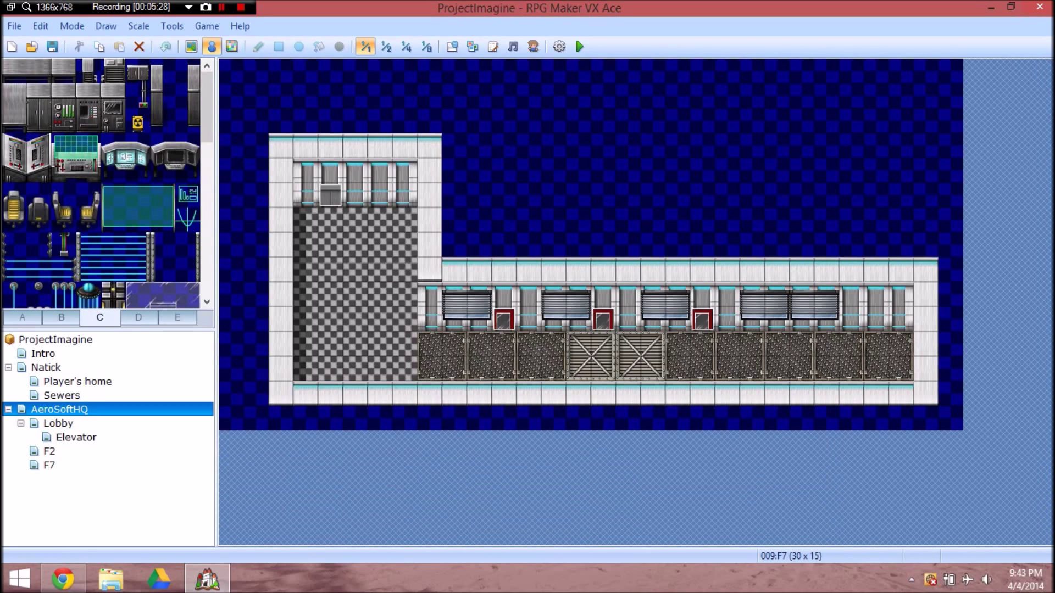
{"action": "double_click", "coordinate": [59, 409]}
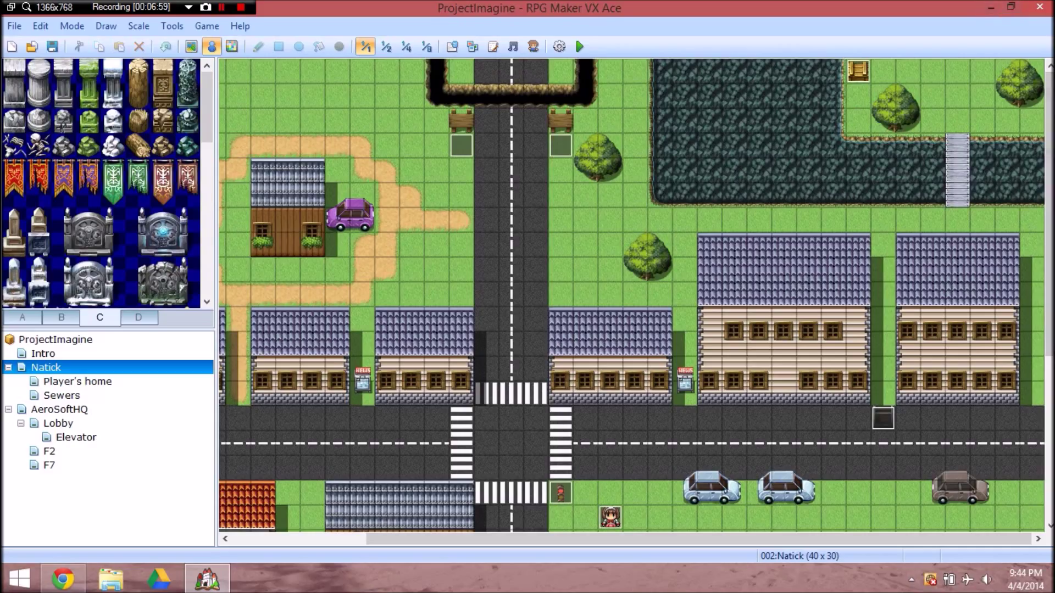
{"action": "mouse_move", "coordinate": [534, 417]}
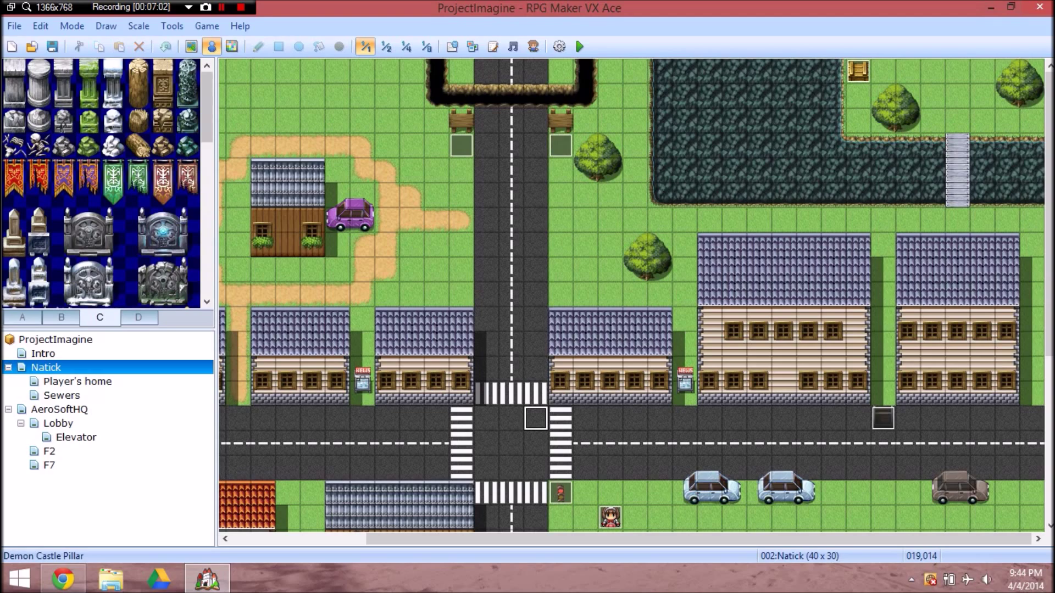